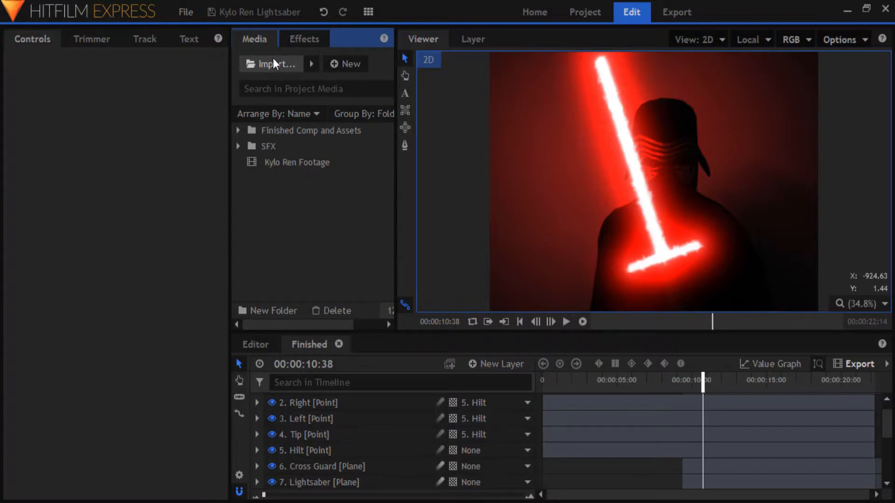
Make a composite shot from Kylo Ren Footage, accepting 1440×1080, 50 fps, 22 seconds.
left_click(297, 162)
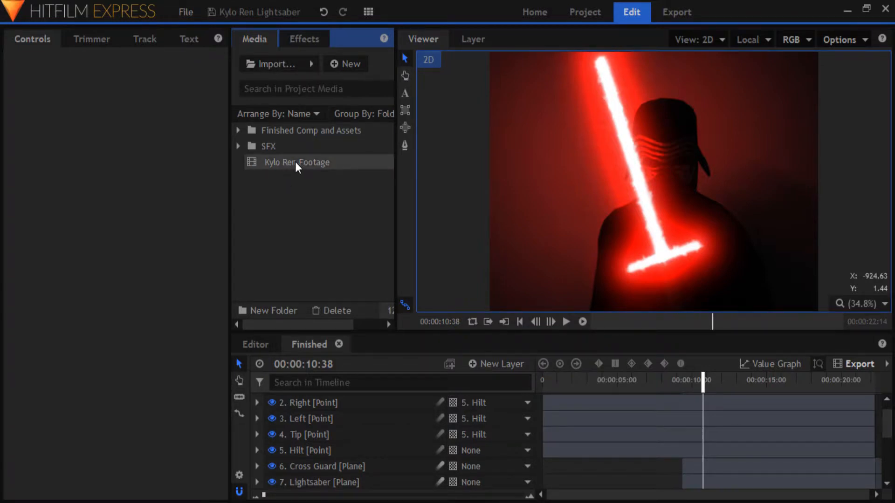
right_click(297, 162)
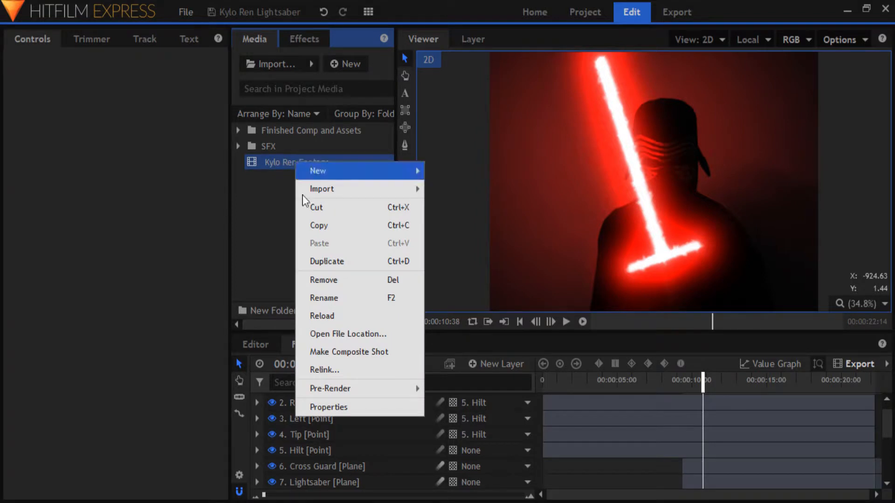
left_click(328, 407)
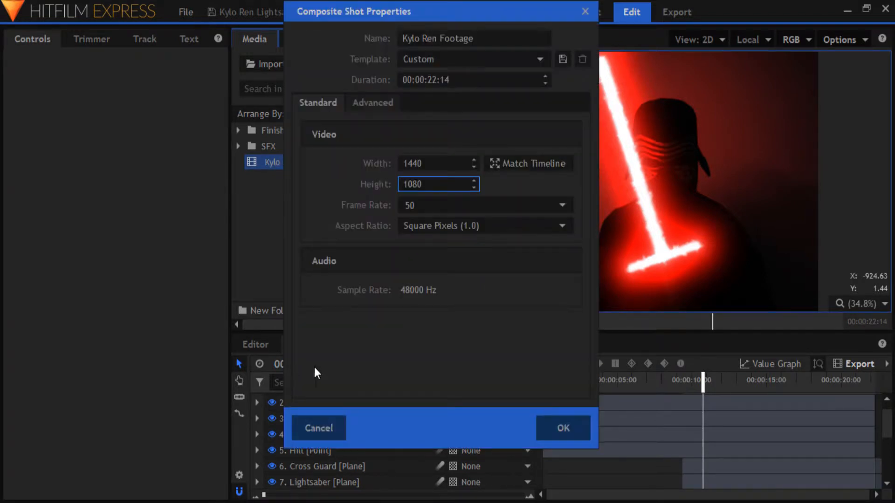
left_click(563, 427)
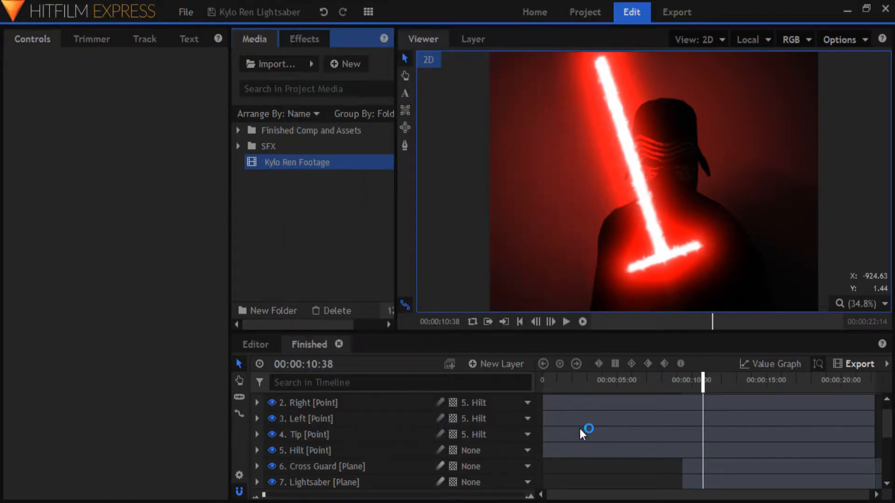
Open the Kylo Ren Footage composite and apply Glow Darks to the footage layer.
double_click(297, 161)
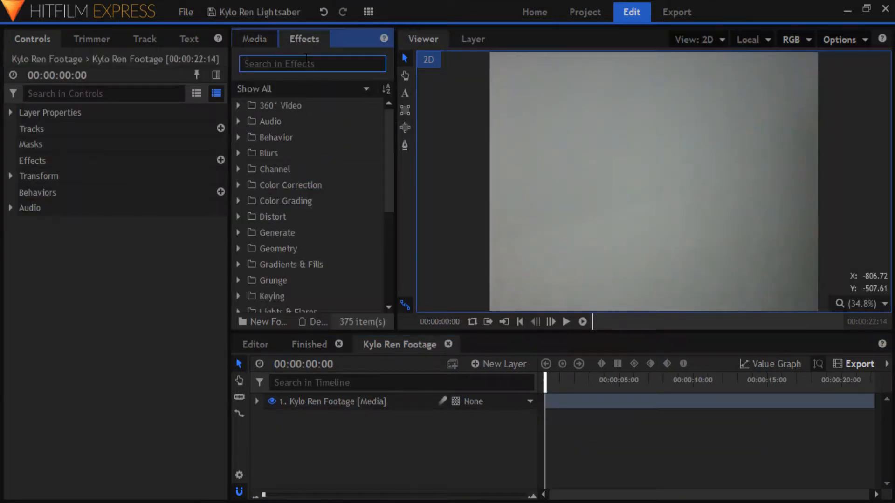
type("glow darks")
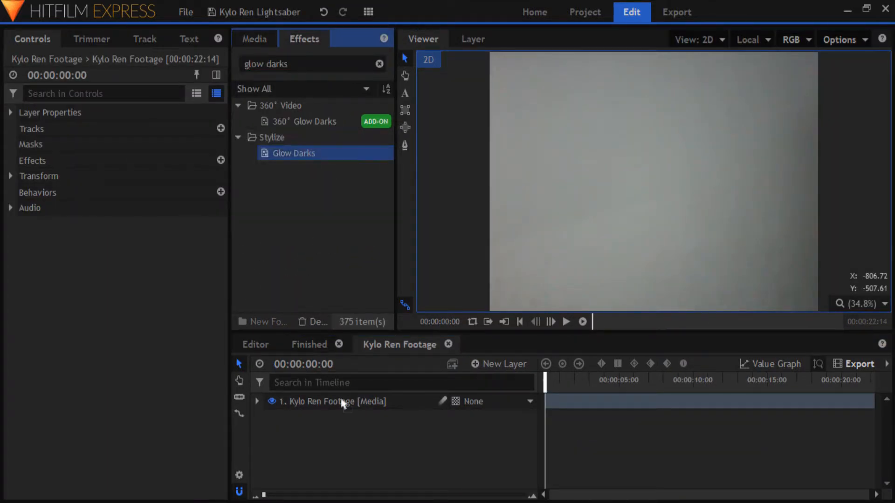
left_click(257, 402)
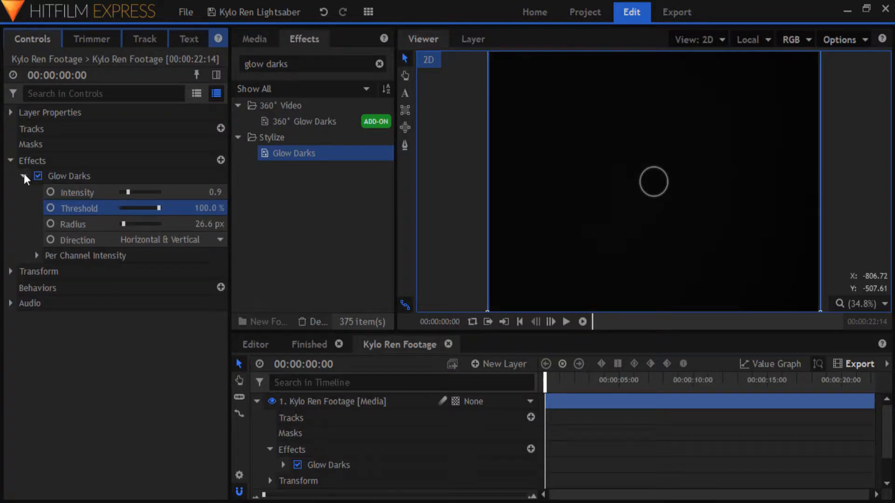
left_click(499, 364)
type("New Plan")
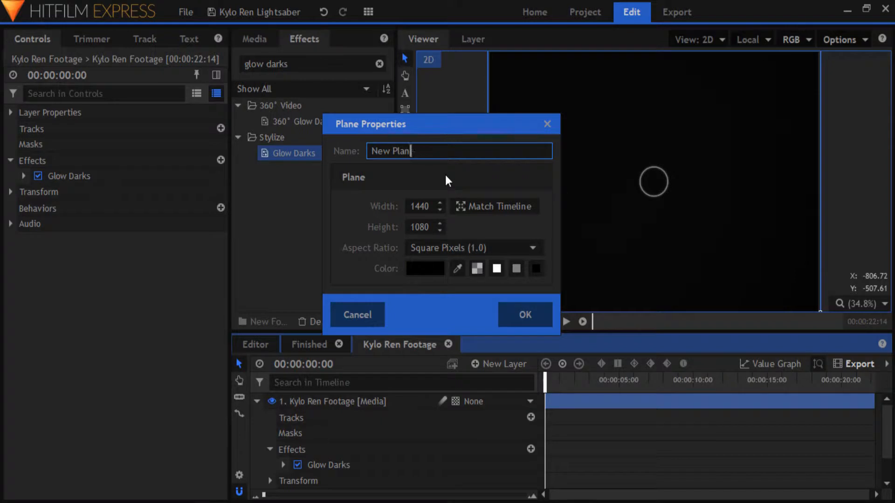
Create the black Lightsaber plane and apply Lightsword (2-Point Auto), showing its controls.
left_click(524, 314)
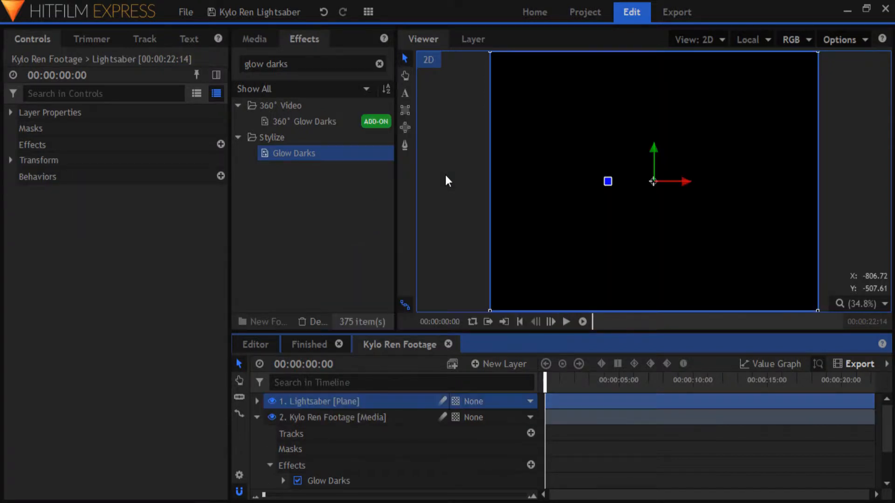
type("lightsword")
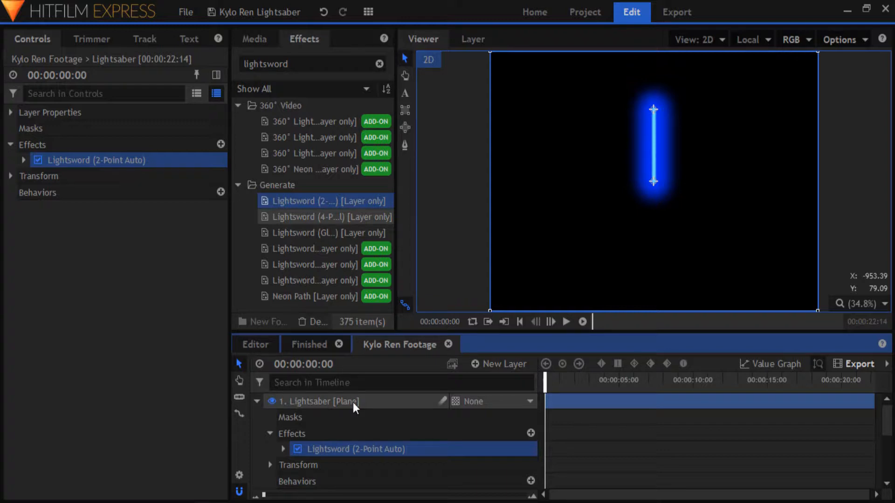
right_click(353, 402)
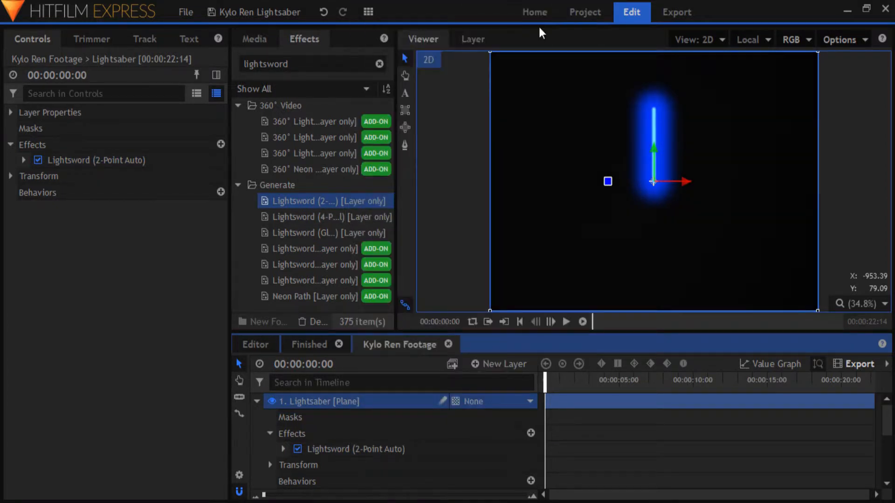
left_click(26, 159)
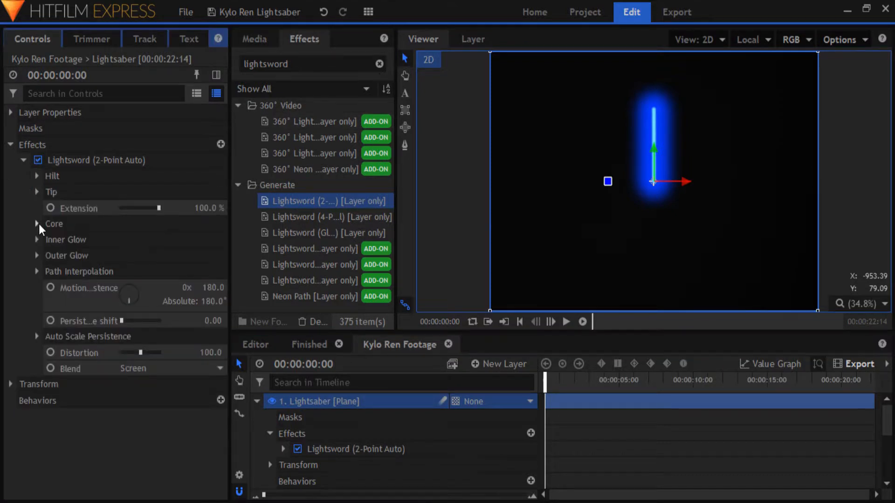
Give the blade a 400% pale-pink core and red inner and outer glows, outer width 150.
left_click(37, 225)
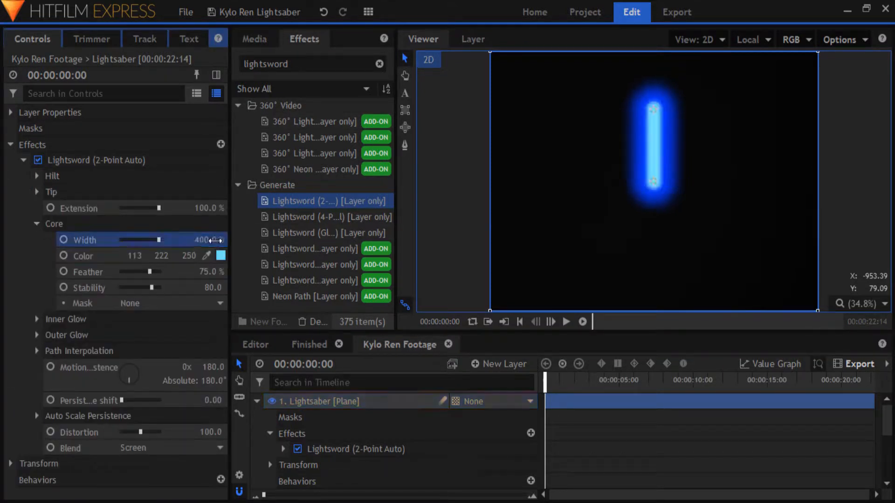
left_click(221, 255)
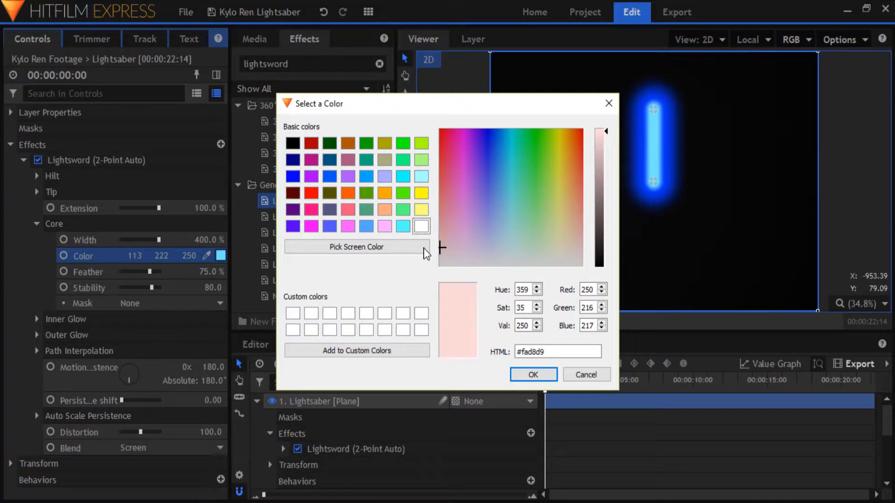
left_click(533, 375)
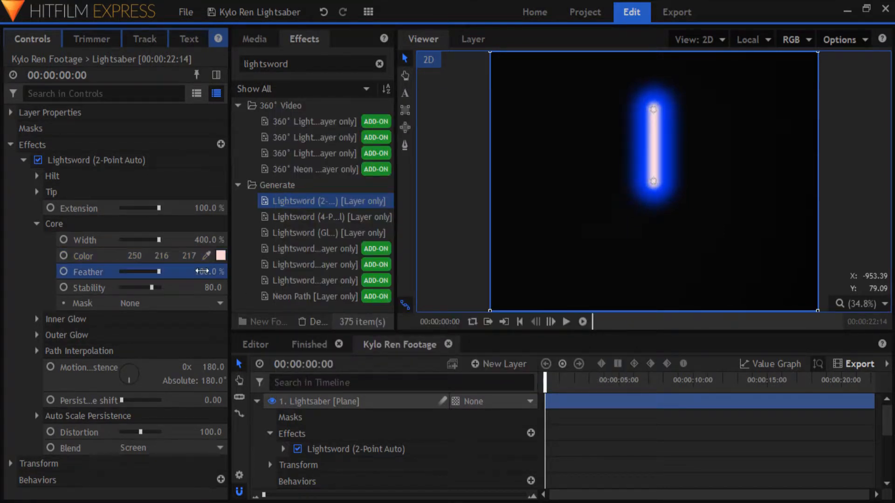
left_click(37, 224)
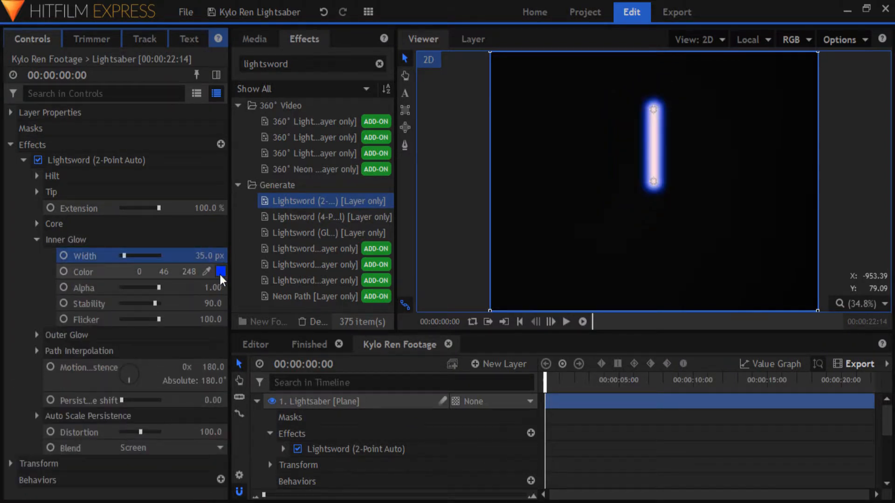
left_click(221, 272)
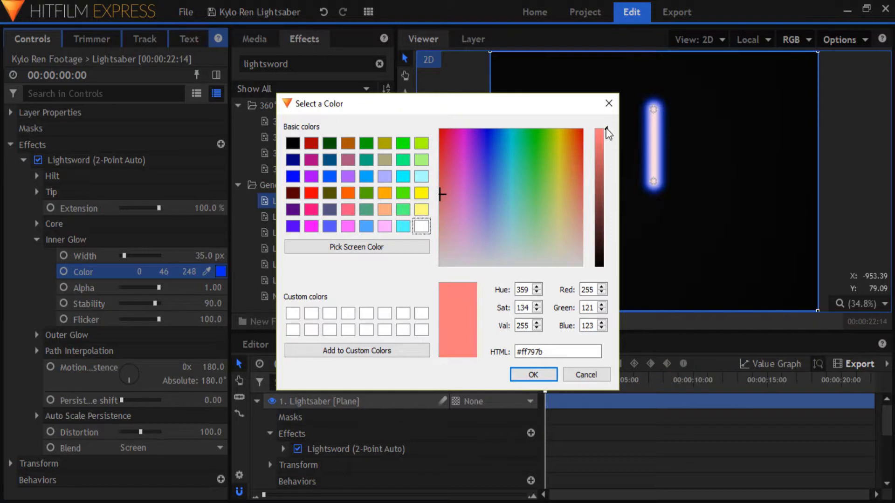
left_click(533, 374)
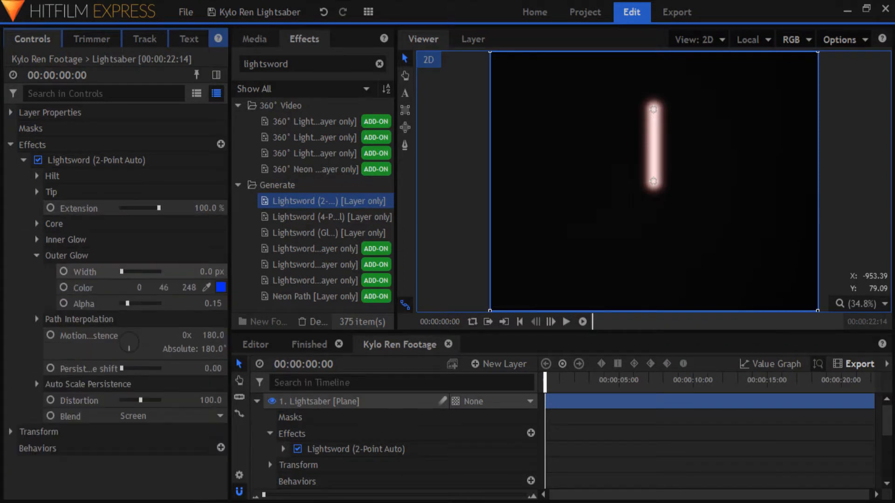
left_click(220, 288)
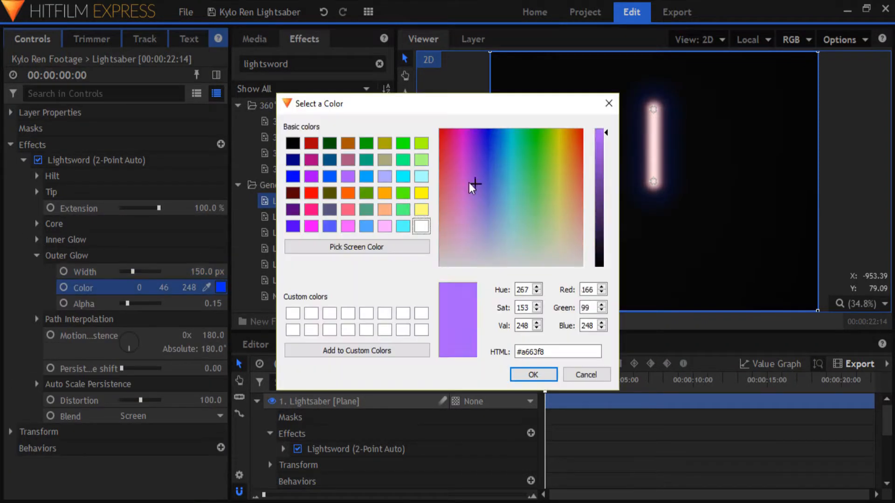
left_click(533, 374)
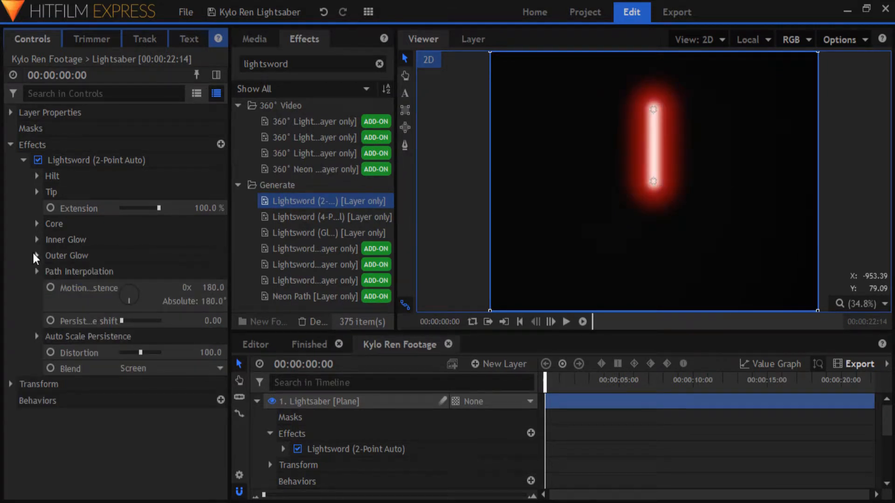
Set Lightsword Motion Persistence to 250 and Distortion to 0.
left_click(37, 337)
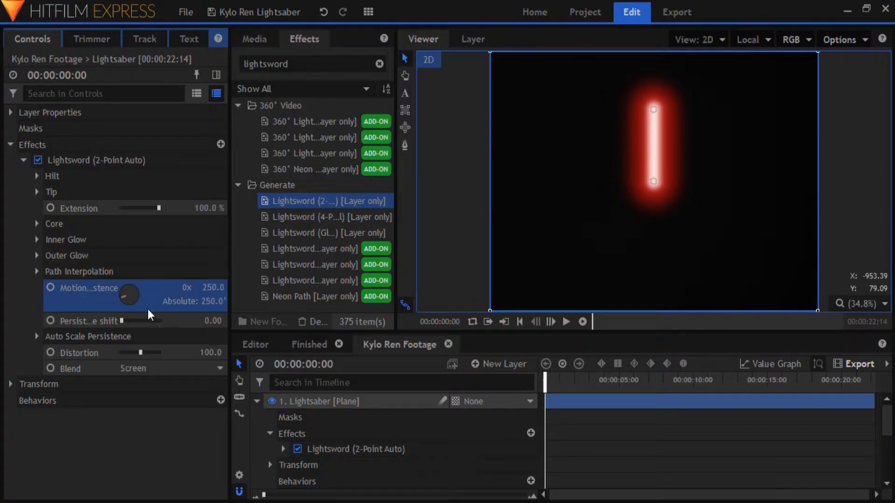
left_click(205, 352)
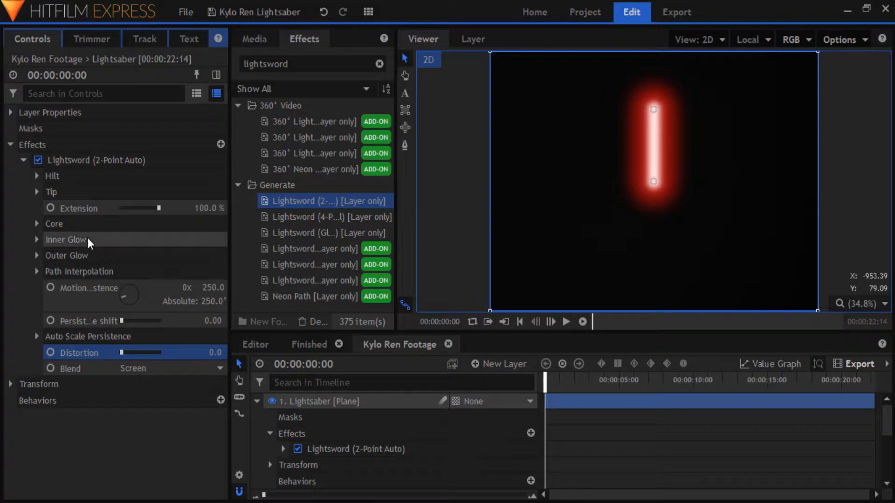
left_click(26, 160)
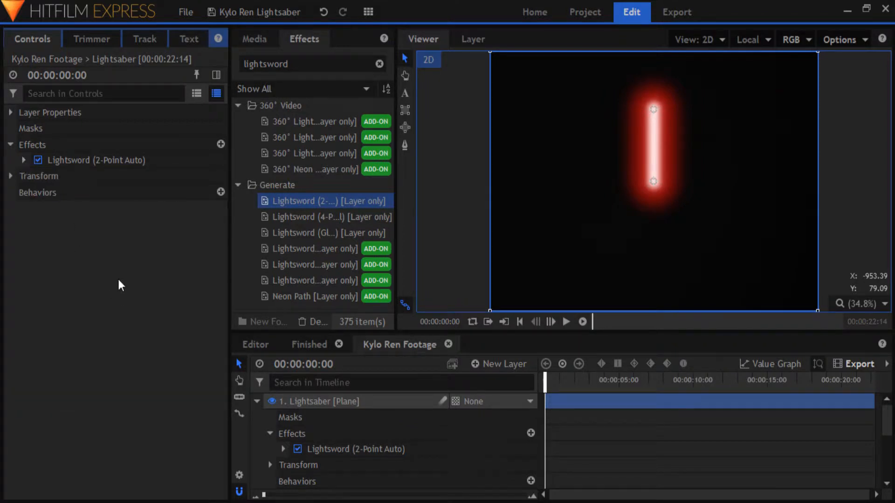
Duplicate the Lightsword effect and rename the copy 'Lightsword Enhancement'.
right_click(98, 160)
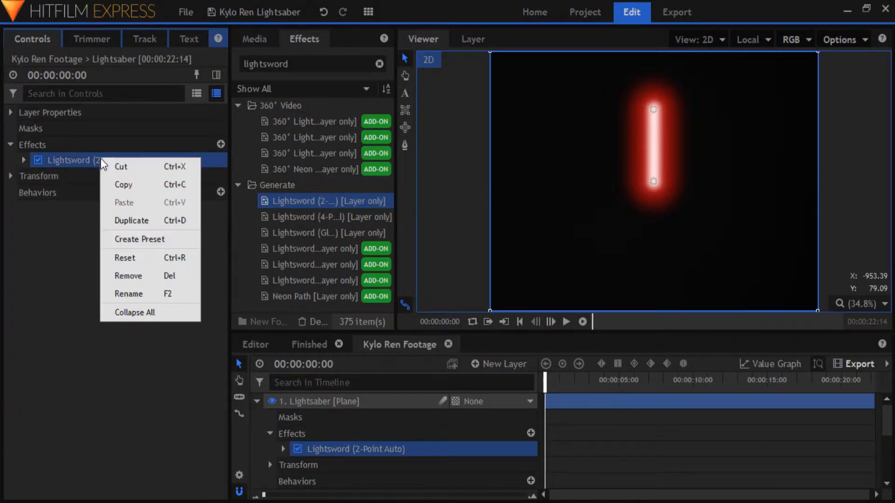
left_click(131, 220)
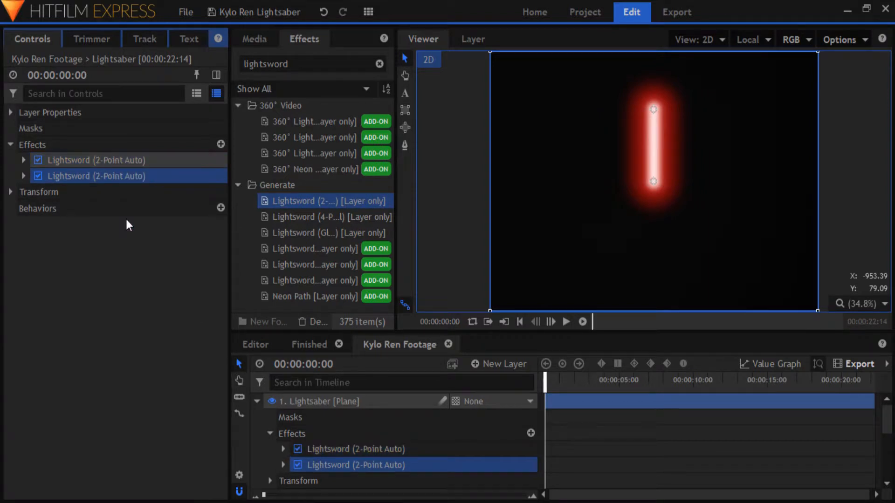
mouse_move(111, 167)
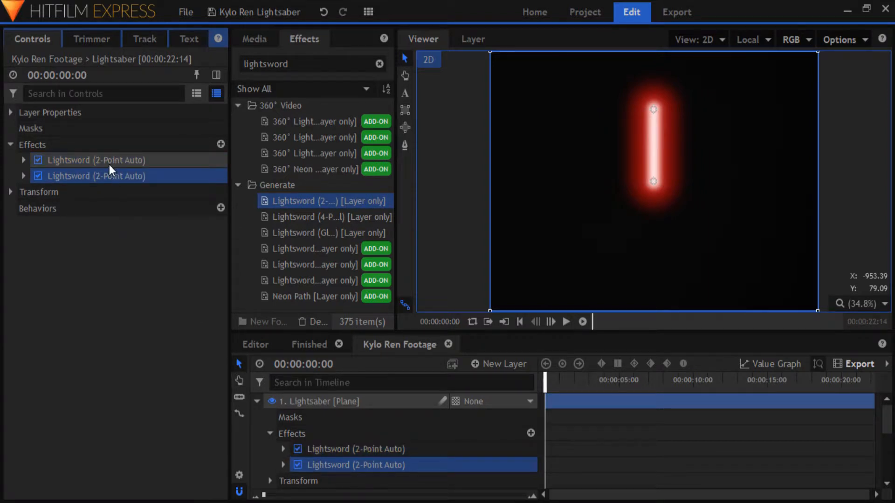
left_click(97, 160)
type("L")
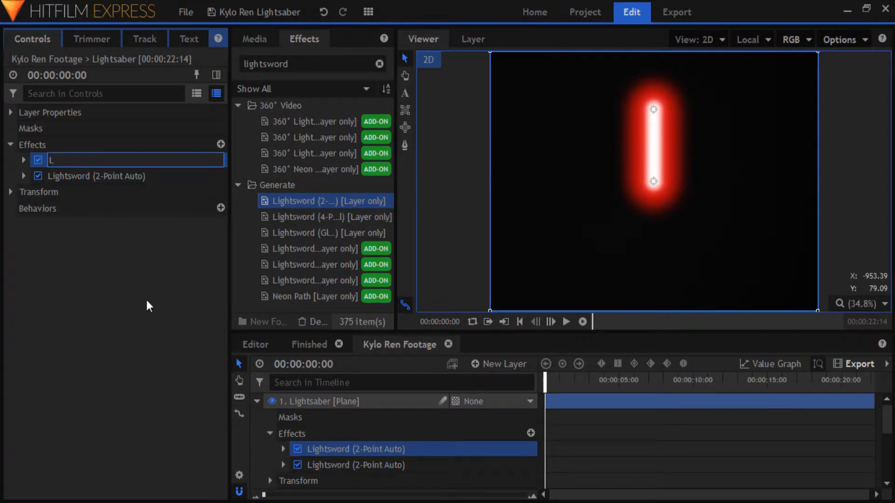
type("ightsword Enhancement")
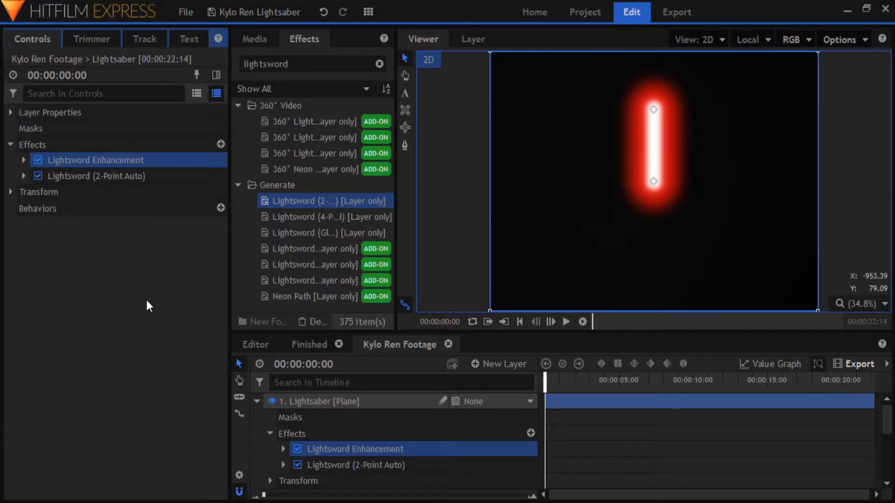
Set the copy's core feather to 74%, inner glow red, outer glow width 250, red, alpha 0.40.
left_click(23, 160)
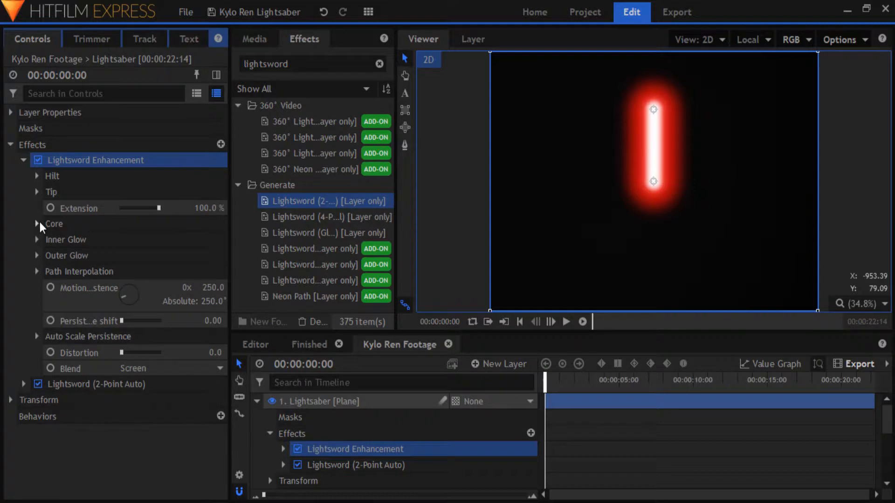
left_click(37, 224)
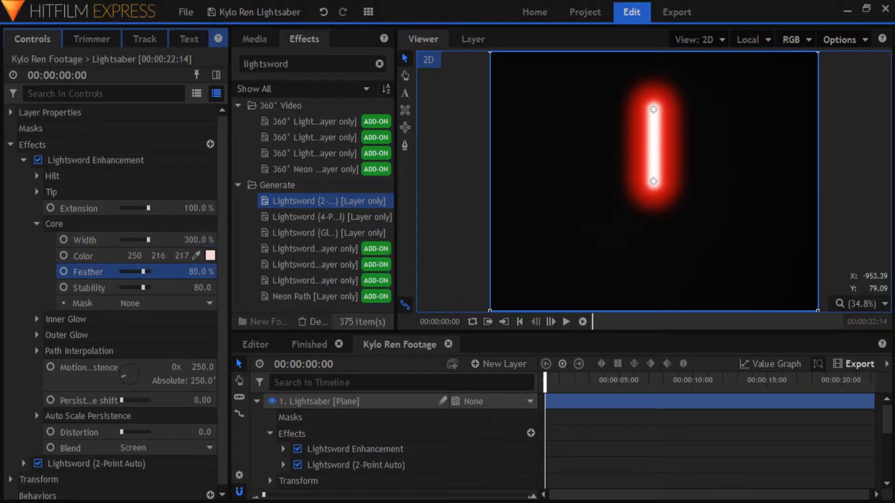
left_click_drag(151, 272, 146, 272)
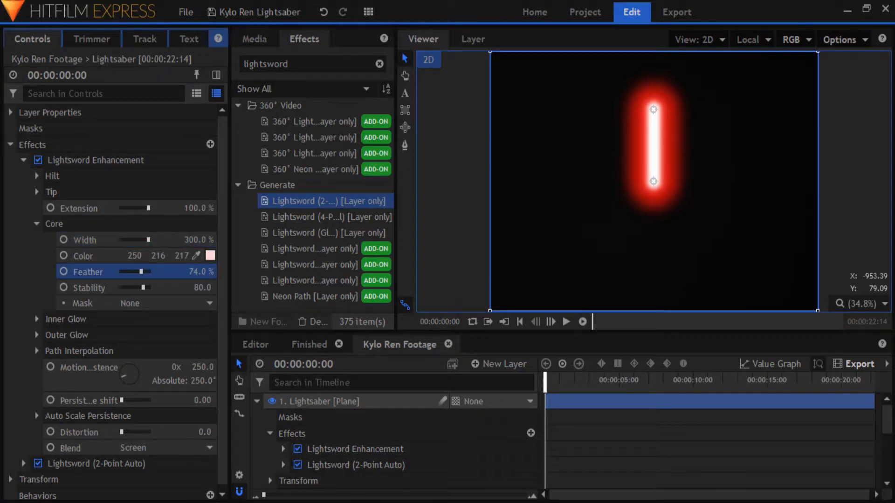
left_click_drag(151, 271, 149, 271)
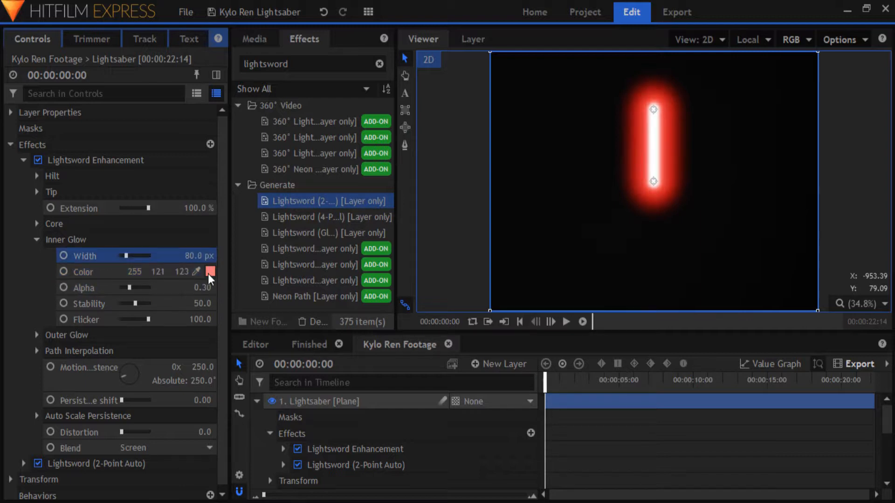
left_click(209, 271)
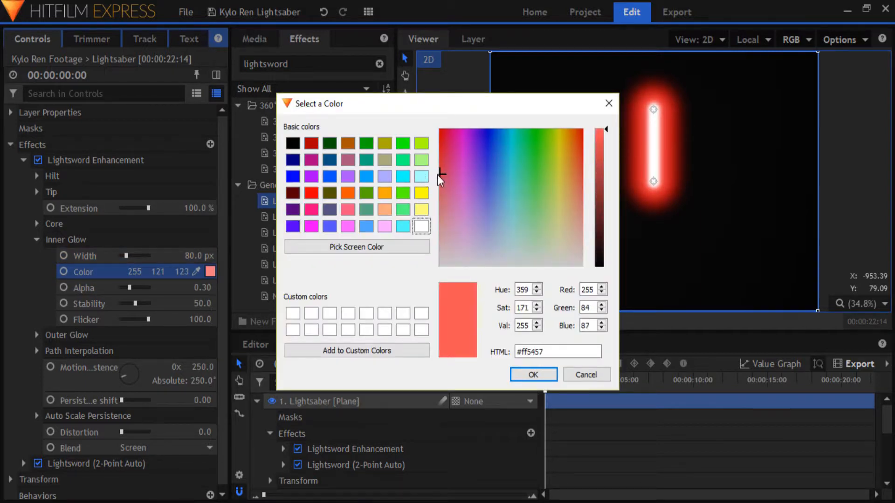
left_click(533, 374)
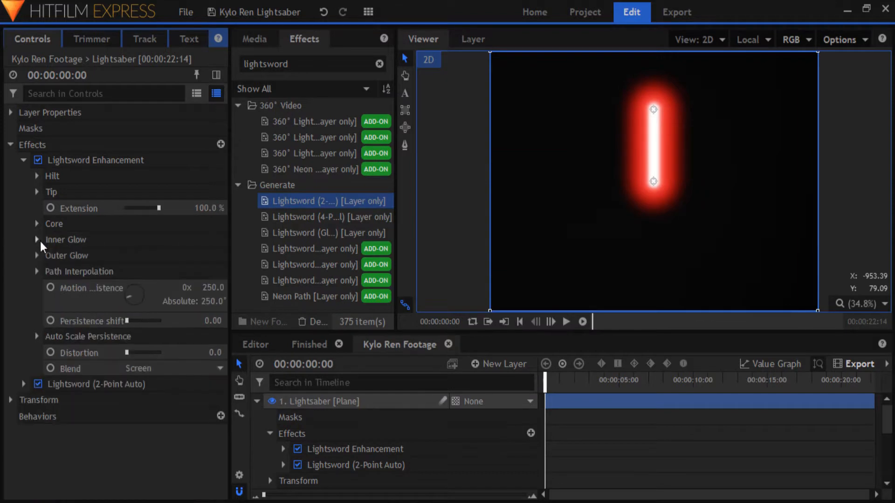
left_click(36, 256)
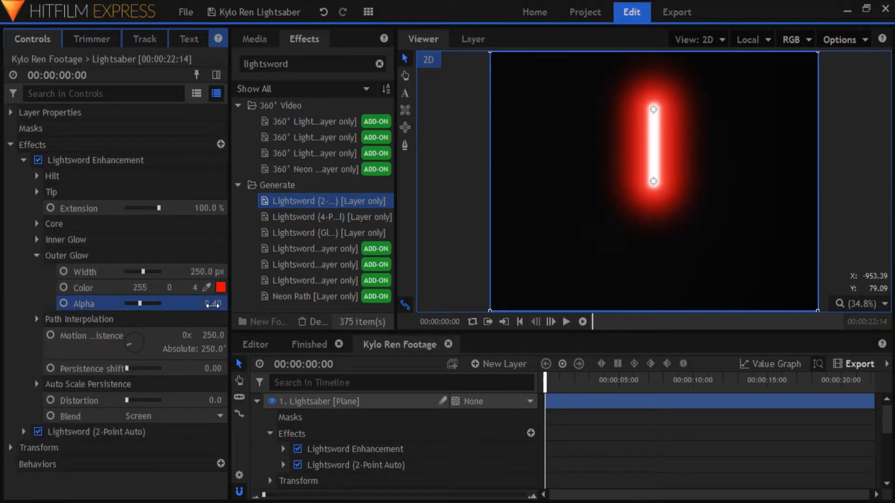
left_click(25, 160)
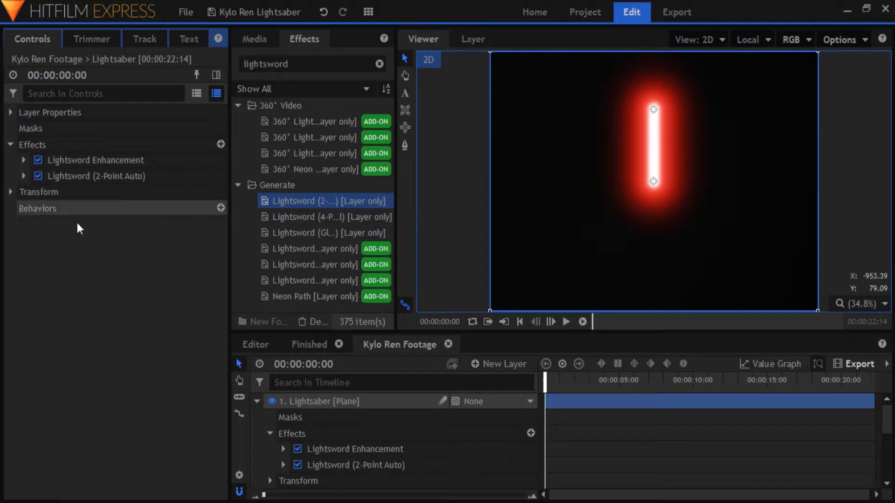
left_click(95, 160)
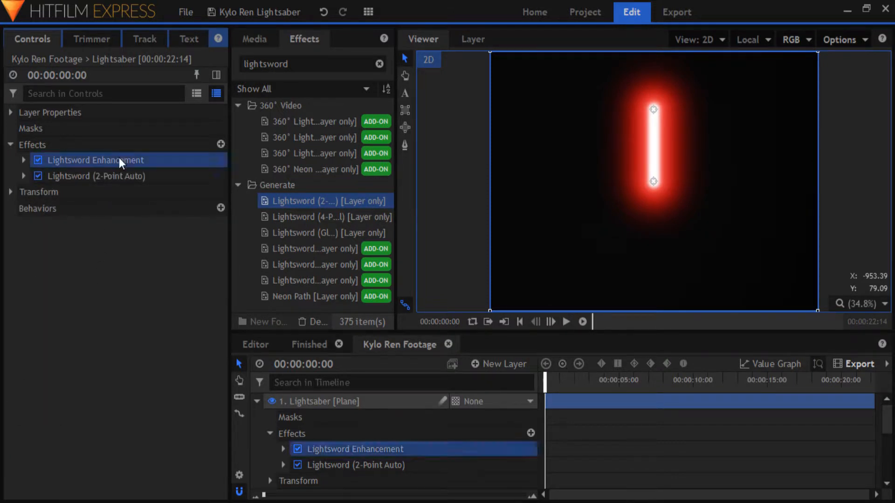
Duplicate Lightsword Enhancement as 'Plain Core' and set its Outer Glow Width to 0 px.
right_click(121, 159)
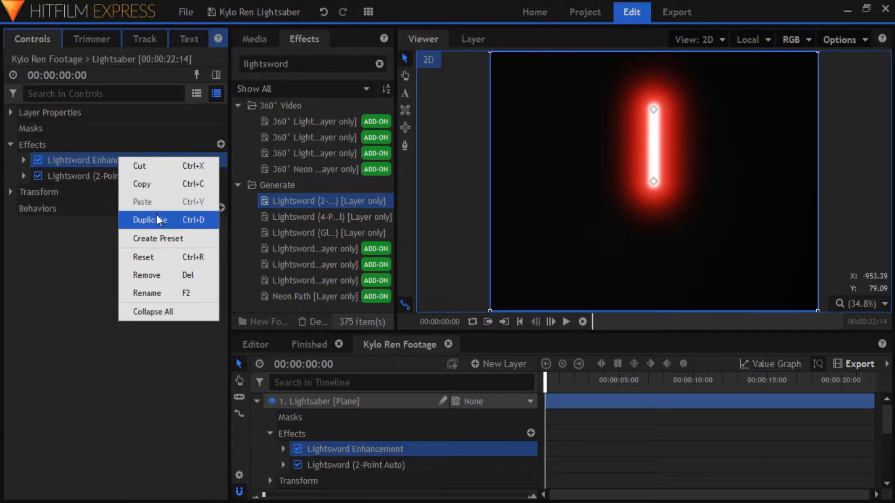
left_click(149, 220)
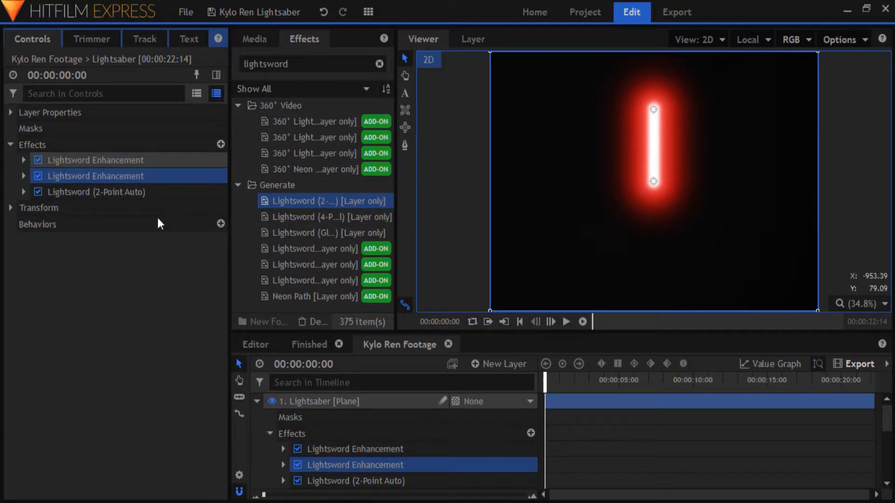
mouse_move(136, 164)
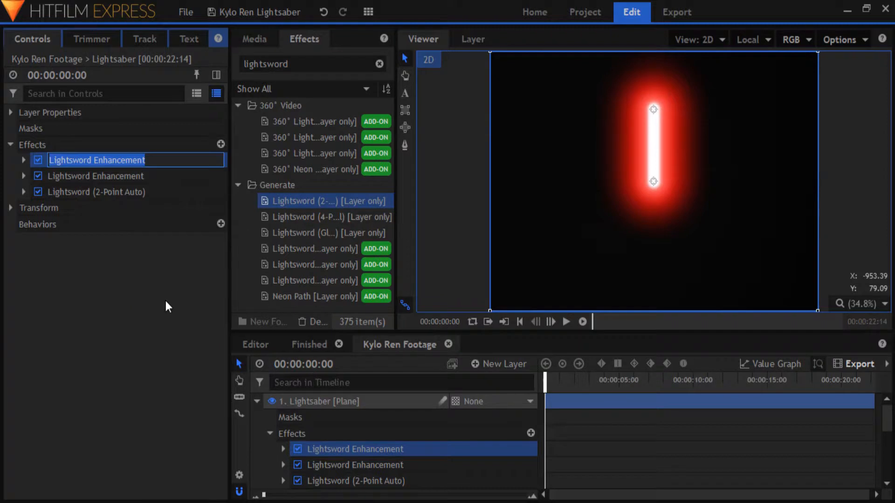
type("Plain C")
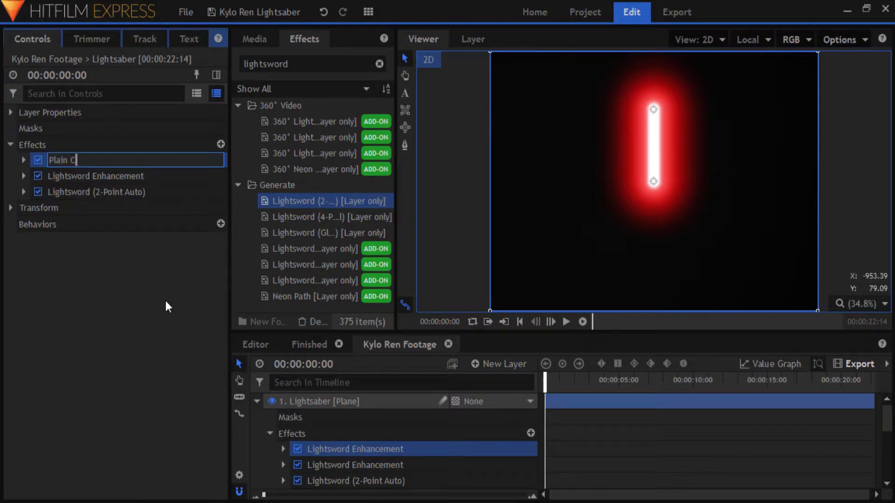
left_click(23, 160)
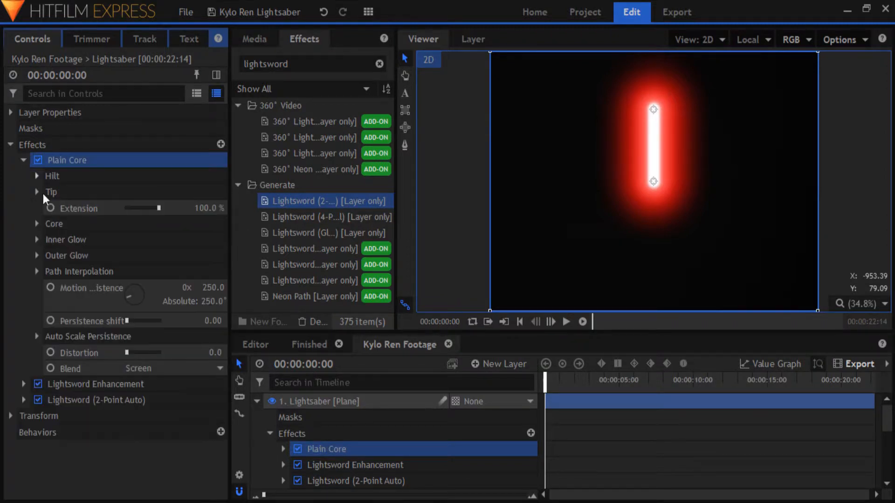
left_click(37, 240)
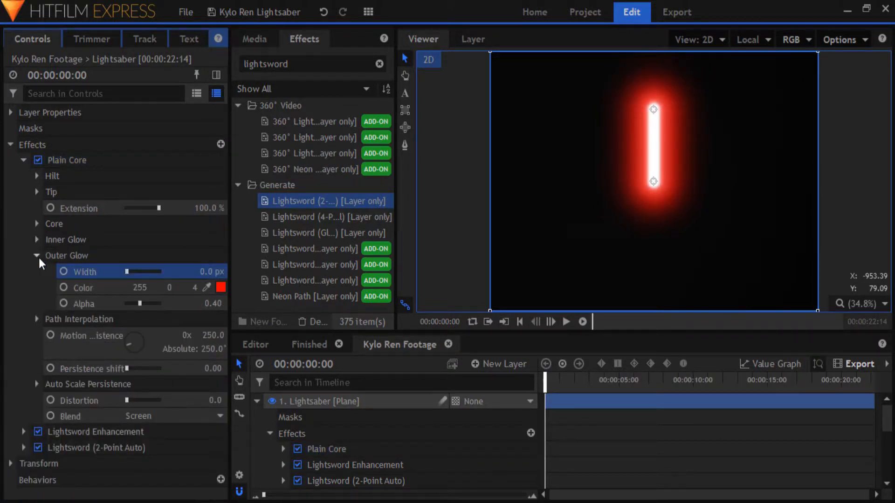
left_click(37, 255)
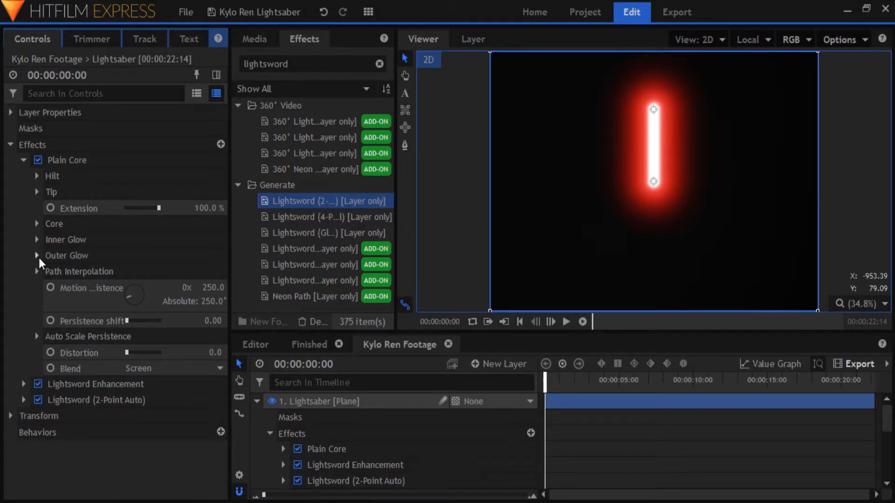
mouse_move(18, 175)
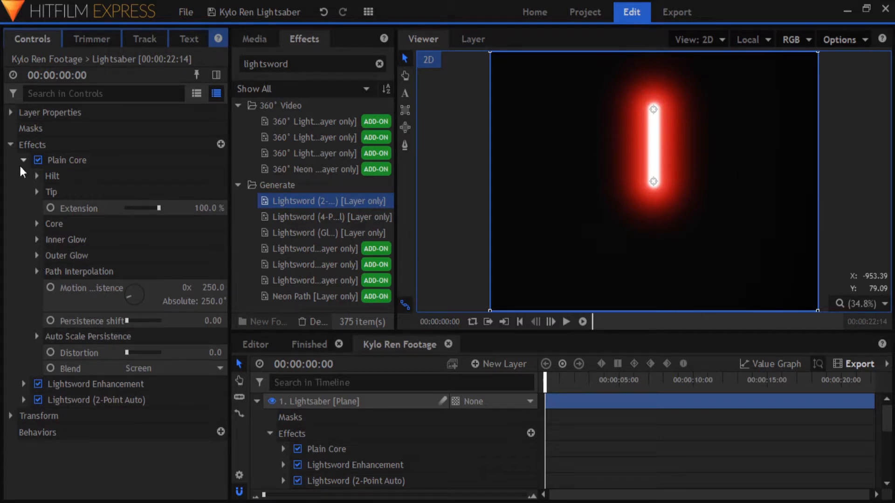
left_click(24, 160)
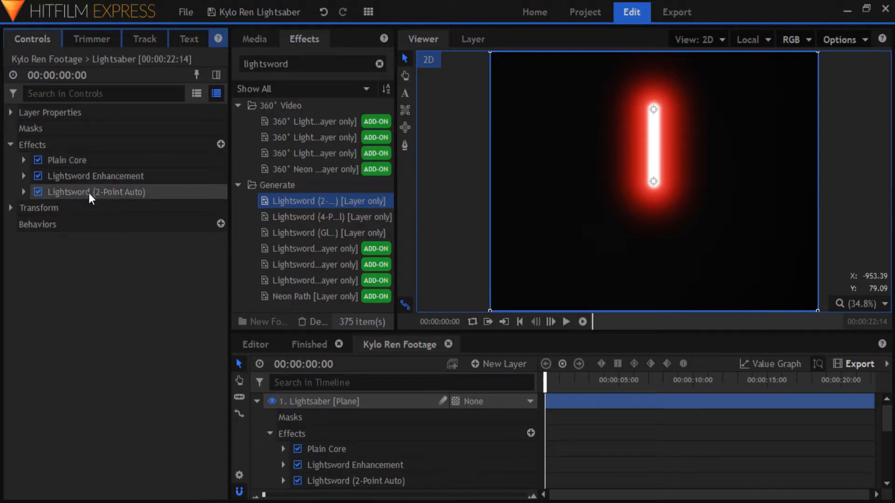
mouse_move(54, 228)
type("h")
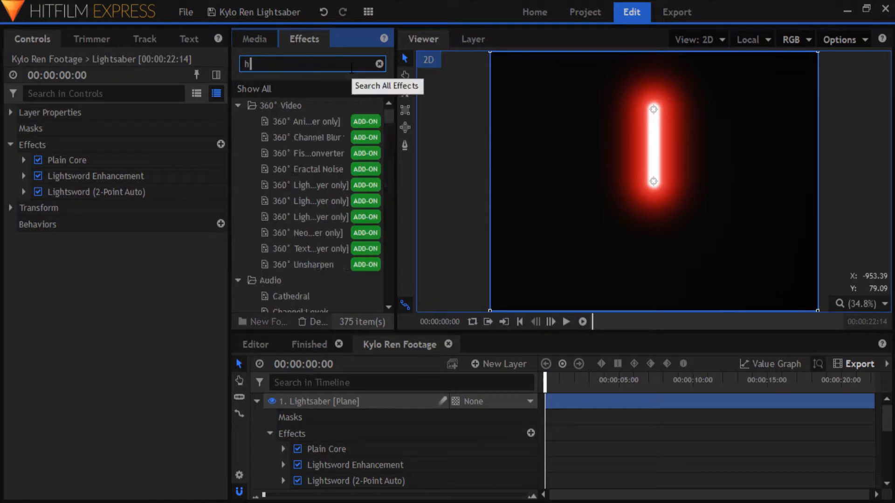
Apply Heat Distortion to the Lightsaber plane and move it just below Plain Core.
type("eat")
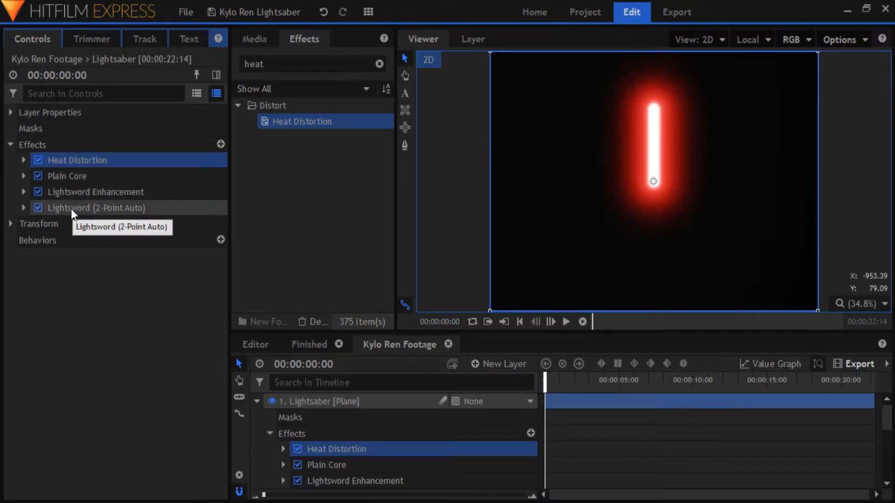
mouse_move(69, 166)
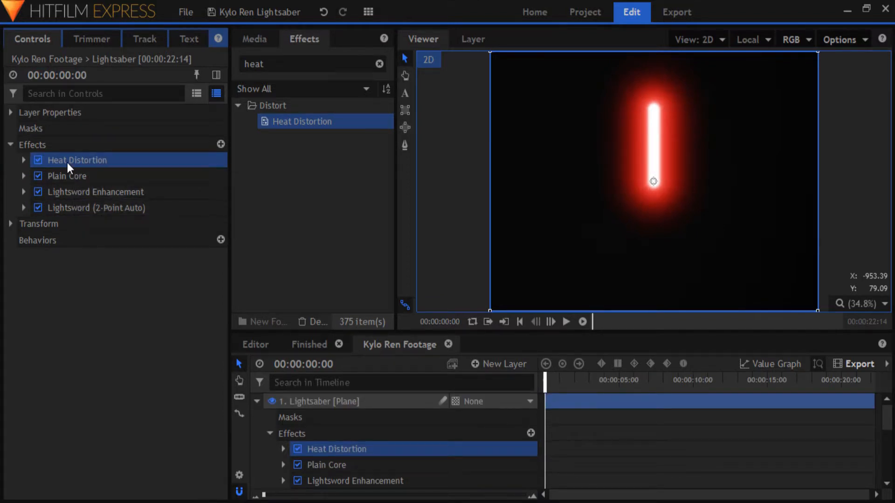
left_click_drag(76, 160, 76, 180)
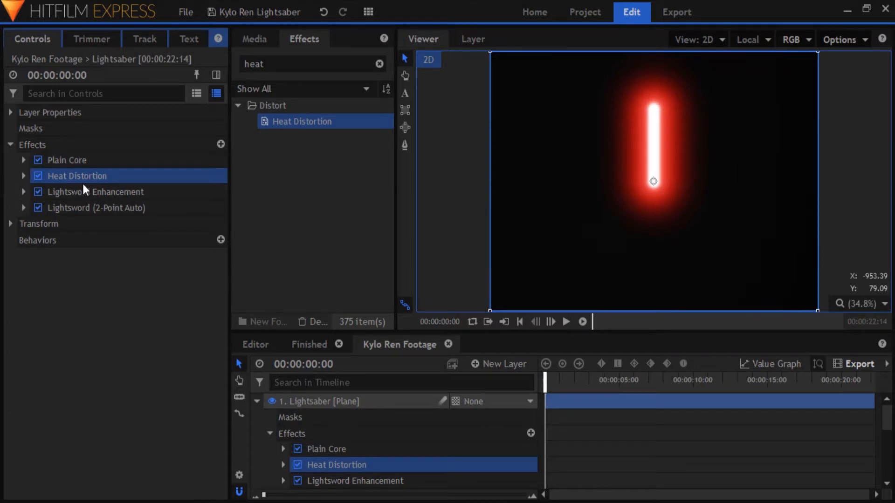
mouse_move(96, 281)
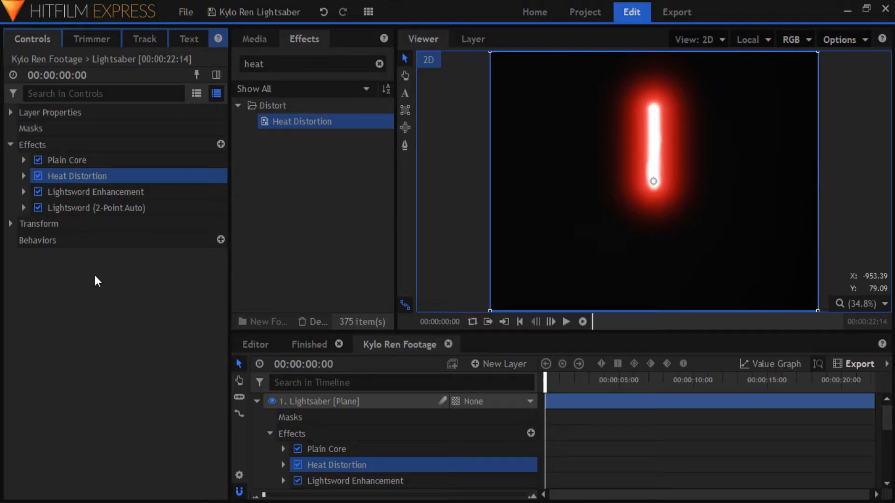
Set Heat Distortion to distortion 250, diffusion strength 100 and noise speed 13.
left_click(23, 176)
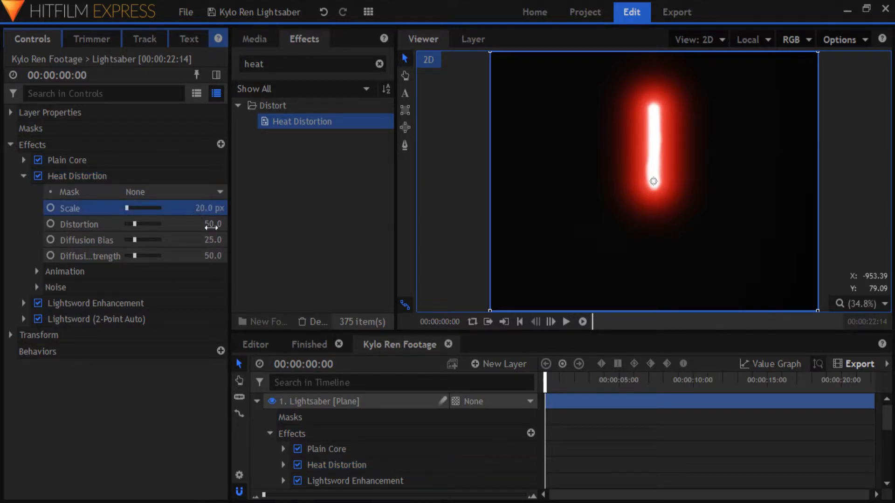
double_click(206, 224)
type("250")
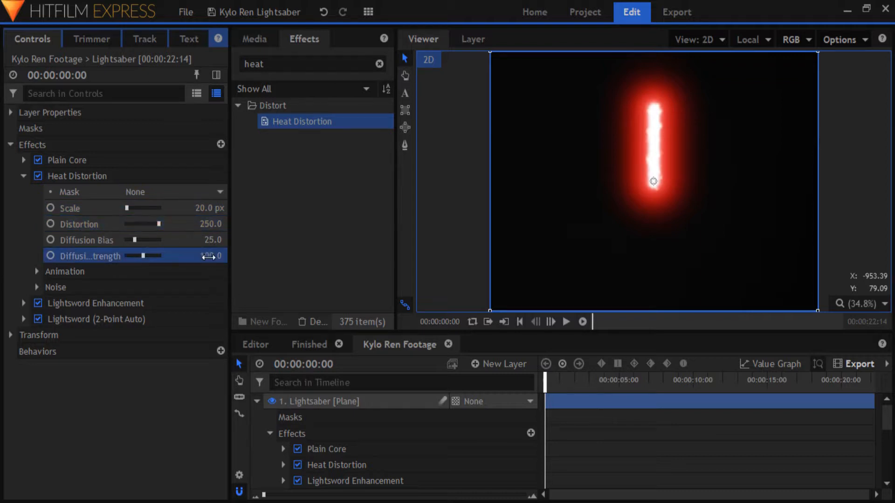
left_click(37, 271)
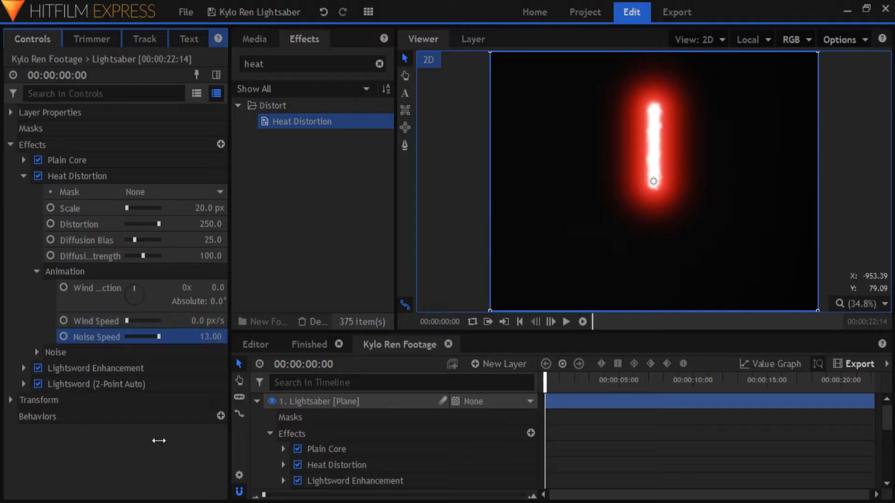
mouse_move(153, 463)
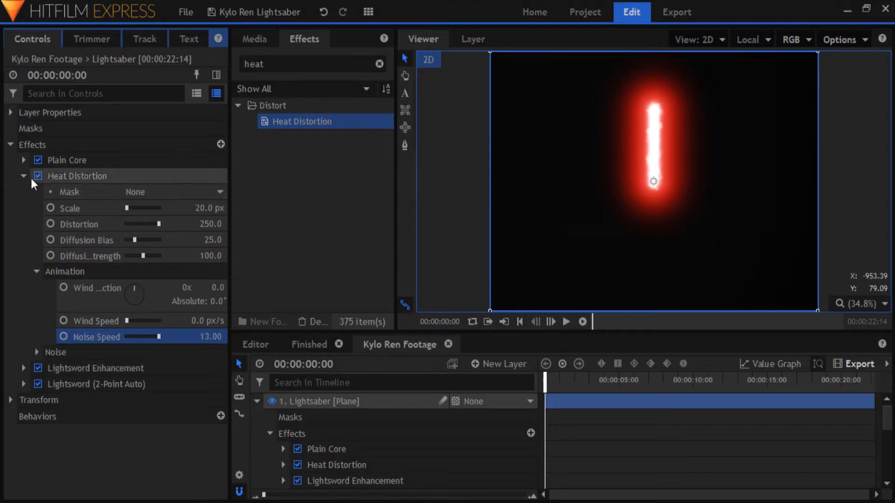
left_click(22, 176)
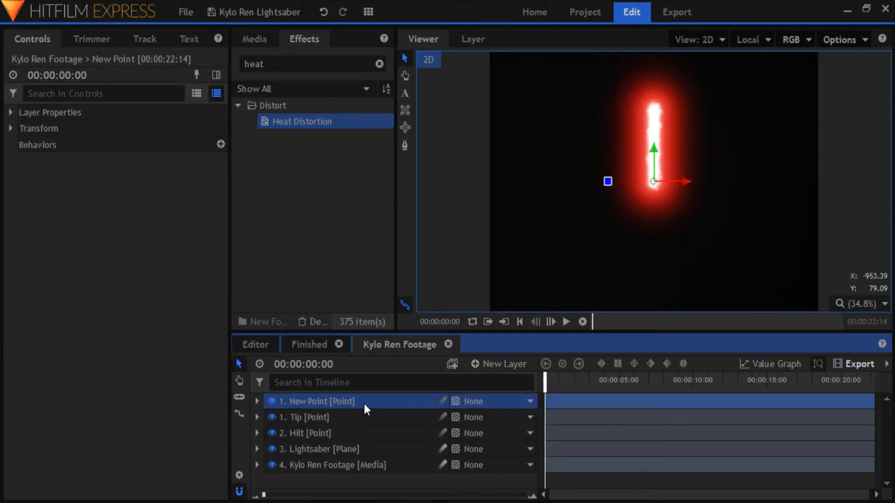
Rename the new point layers 'Left' and 'Right' above Tip and Hilt.
double_click(323, 401)
type("Right")
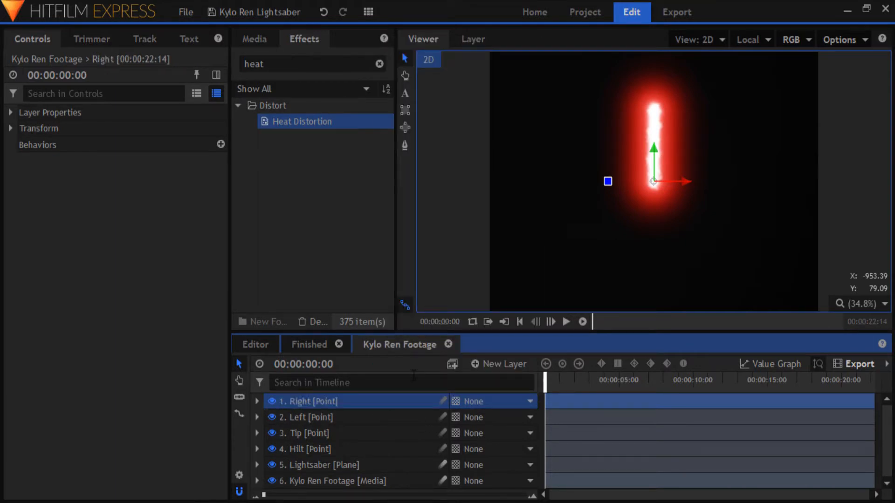
mouse_move(435, 364)
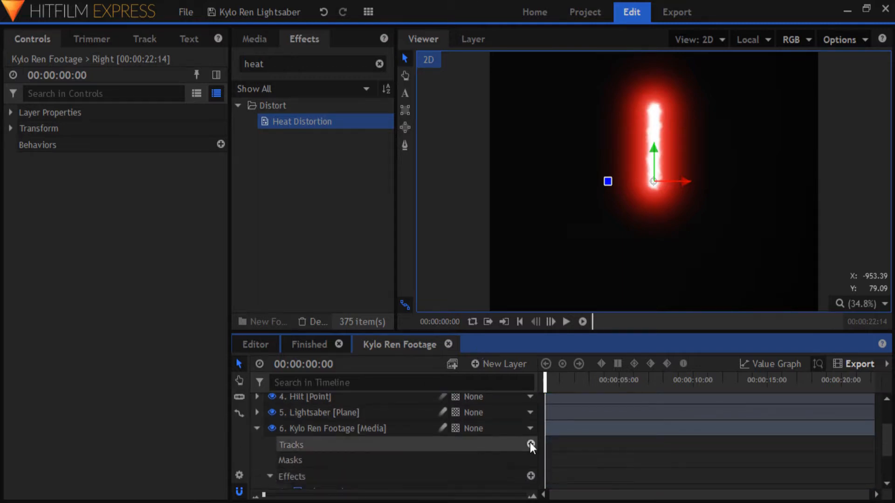
Track the saber hilt with a two-point scale-and-rotation tracker, then return to the composite.
left_click(530, 444)
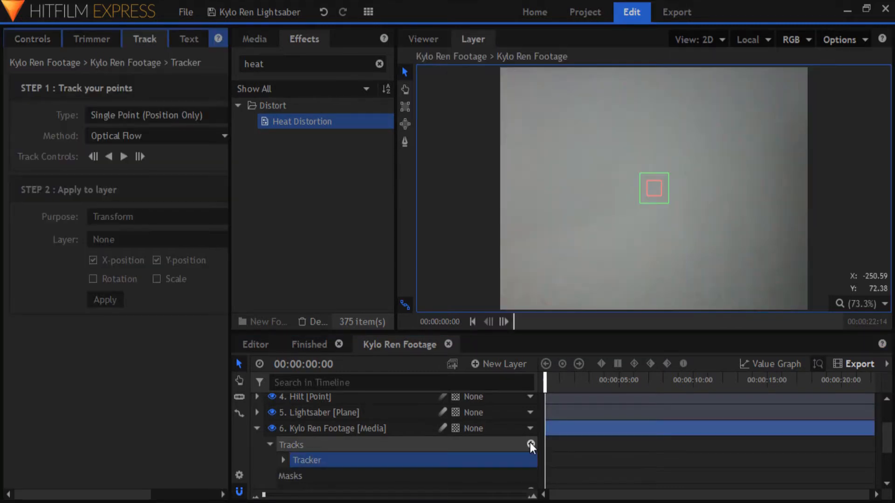
left_click(157, 115)
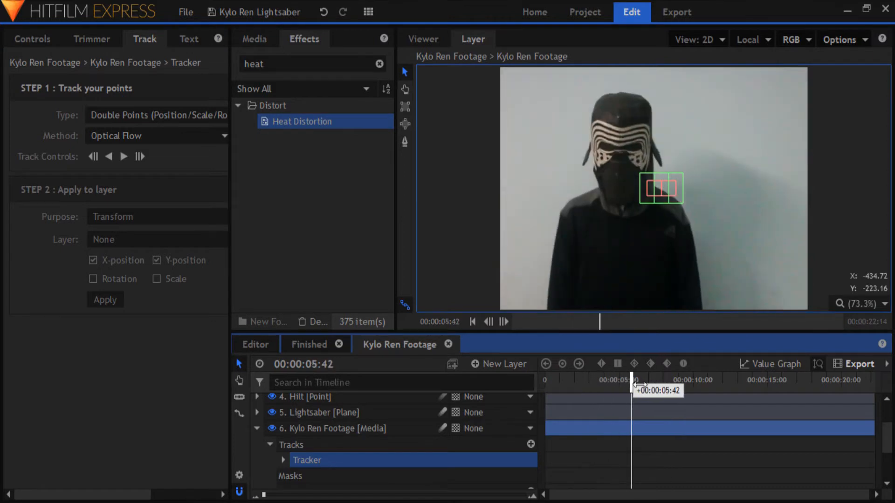
left_click_drag(632, 380, 684, 379)
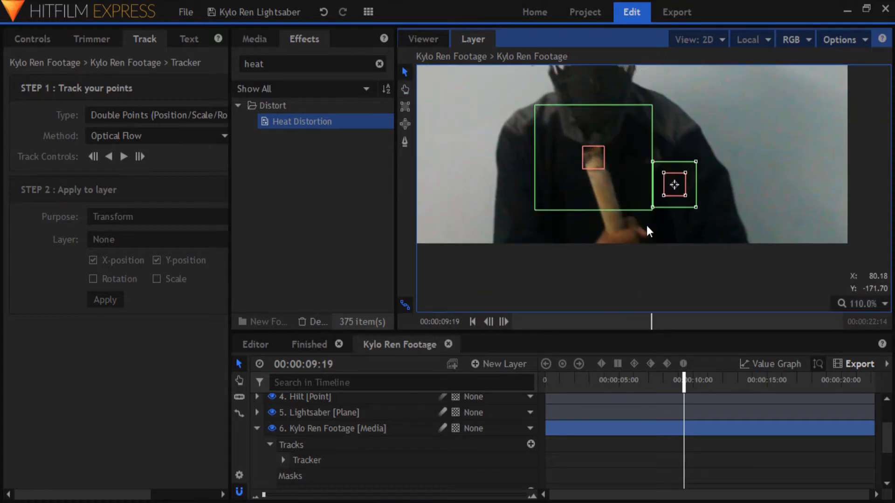
left_click_drag(675, 183, 615, 229)
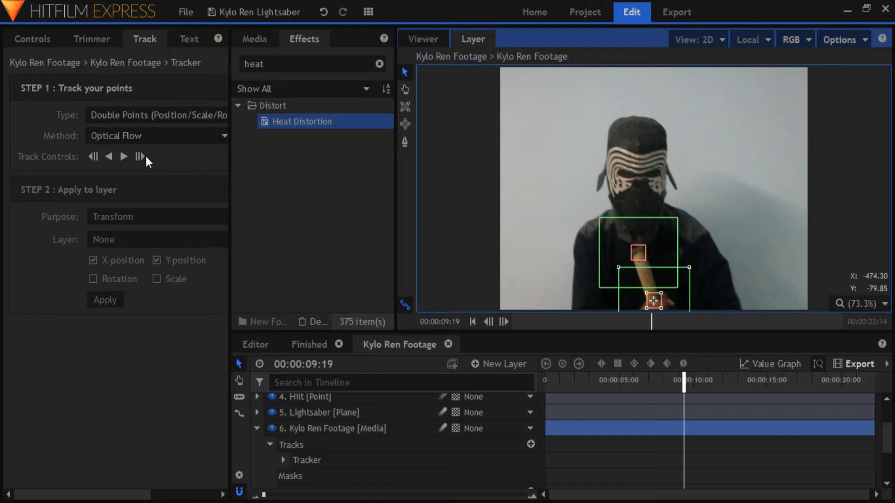
mouse_move(123, 156)
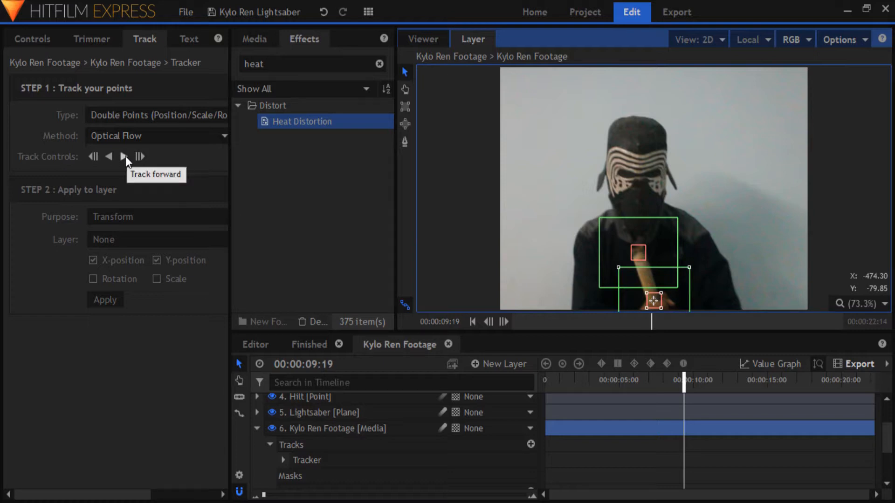
left_click(307, 460)
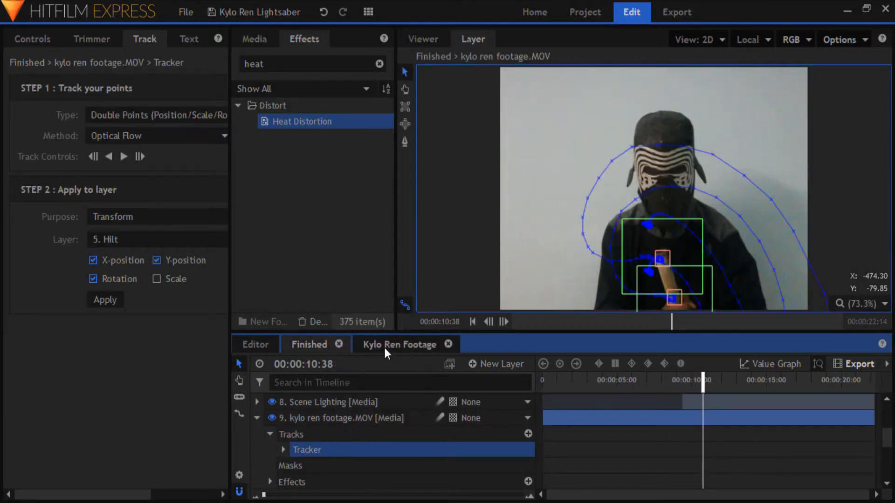
left_click(397, 344)
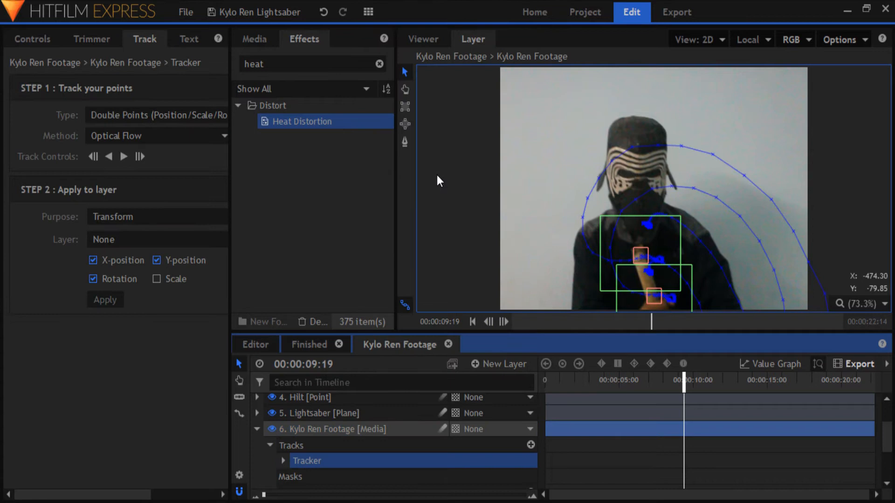
mouse_move(428, 187)
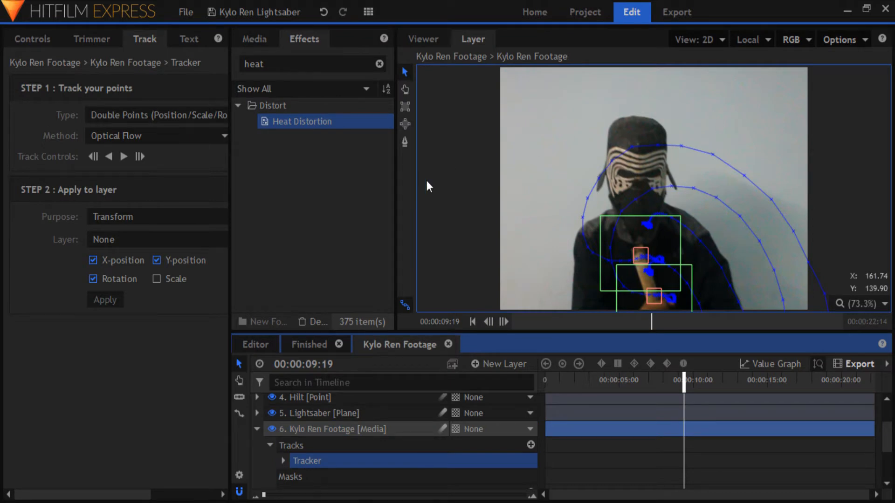
mouse_move(507, 158)
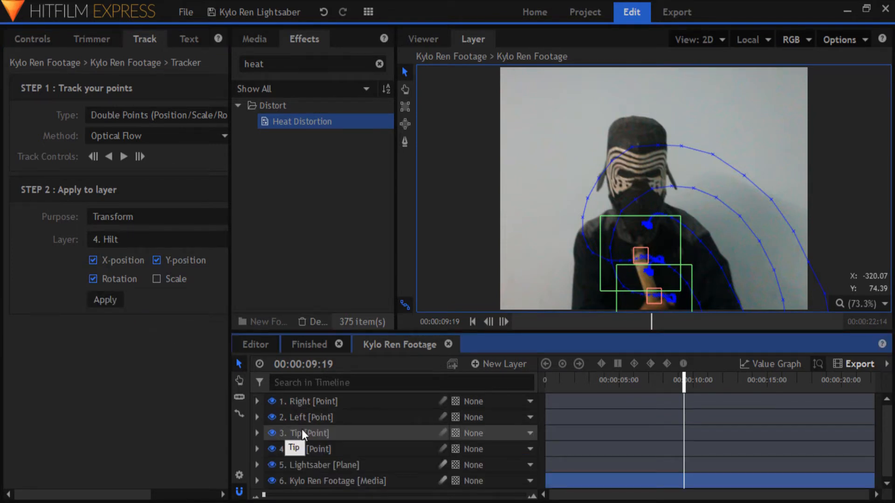
Parent the Tip, Left and Right point layers to the 4. Hilt point.
left_click(304, 433)
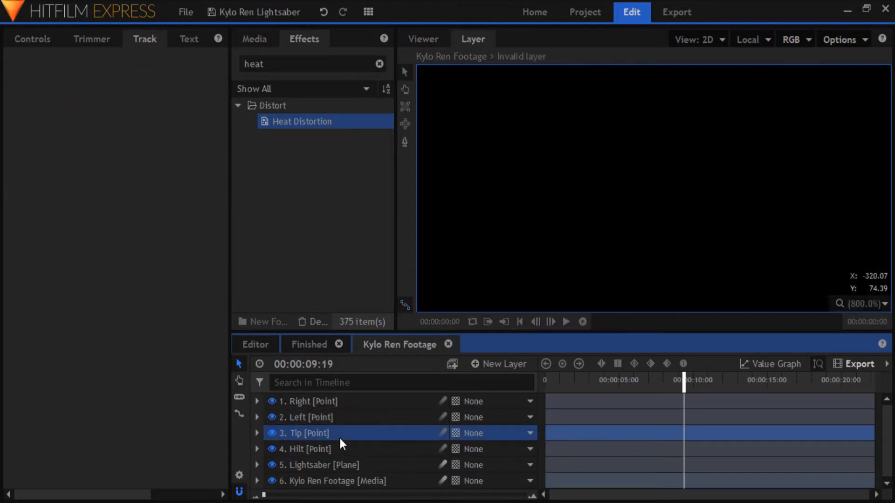
left_click(527, 433)
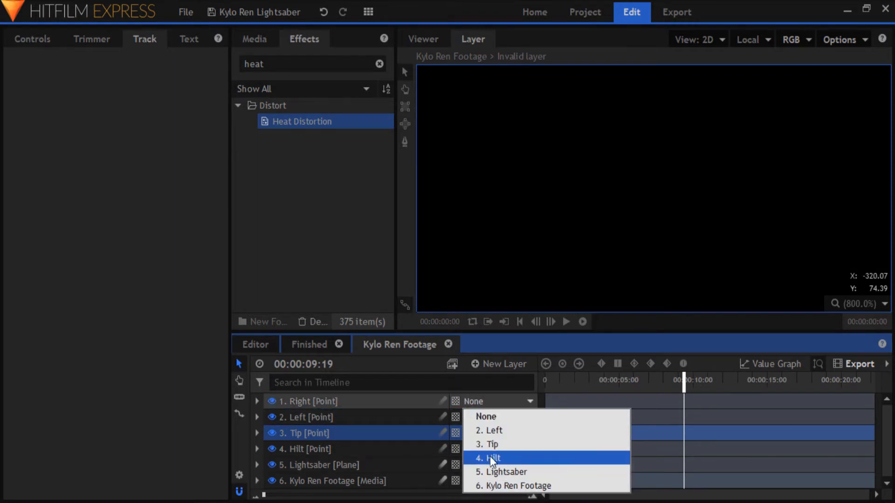
left_click(492, 458)
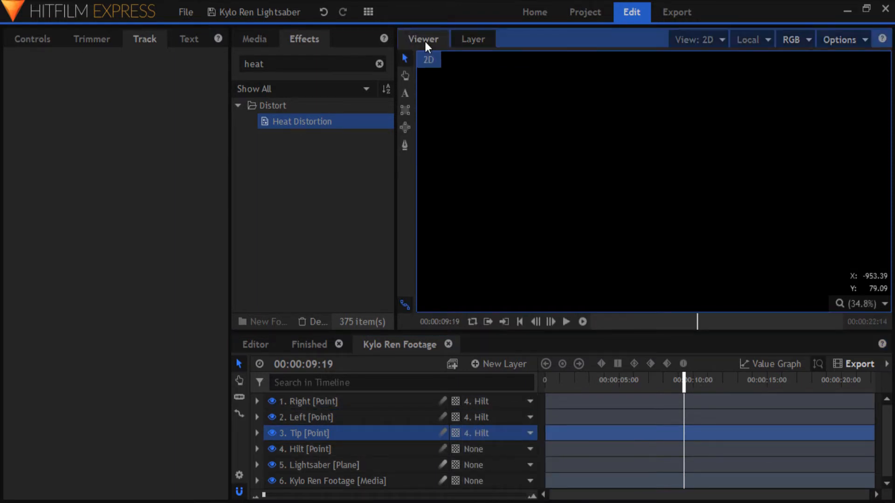
In the full composite view, set the Lightsaber plane's Lightsword Hilt Position to 4. Hilt.
left_click(319, 465)
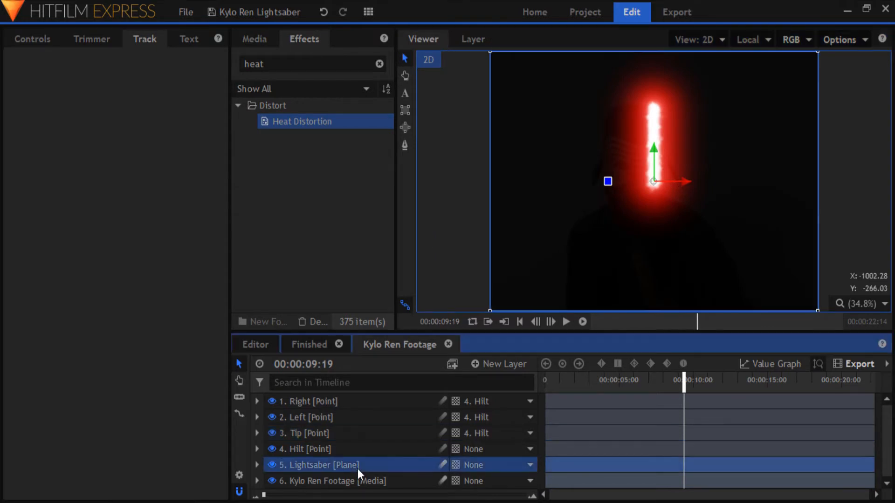
left_click(31, 39)
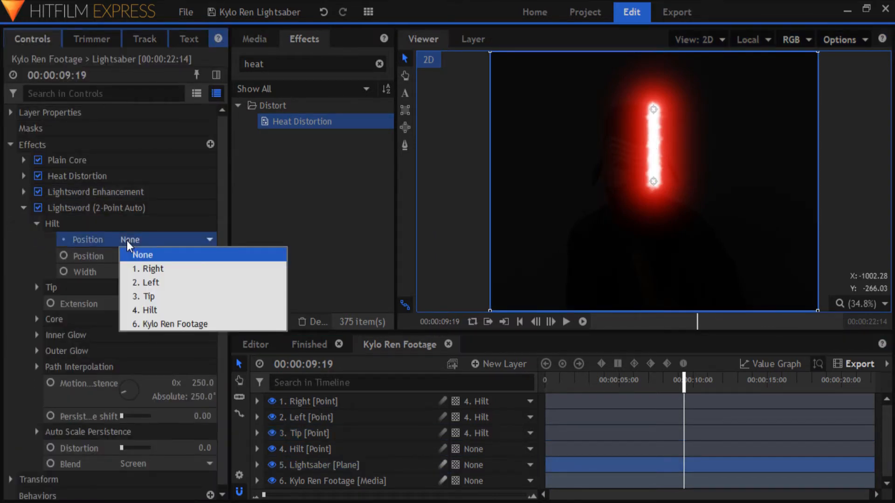
left_click(147, 310)
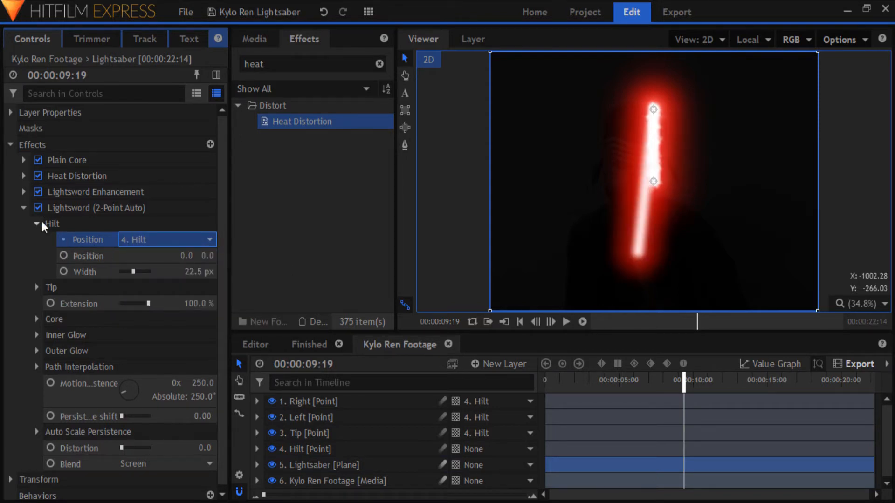
left_click(37, 223)
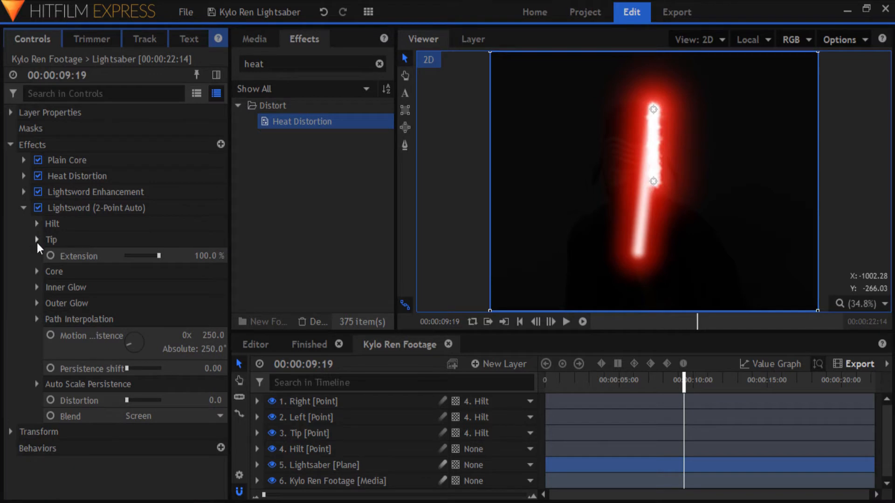
Set the Lightsword Tip Position to the 3. Tip point.
left_click(36, 239)
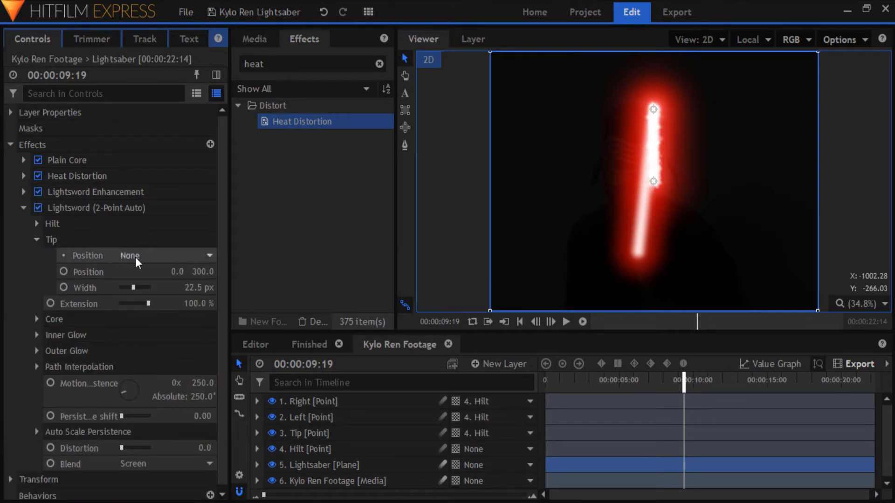
left_click(135, 256)
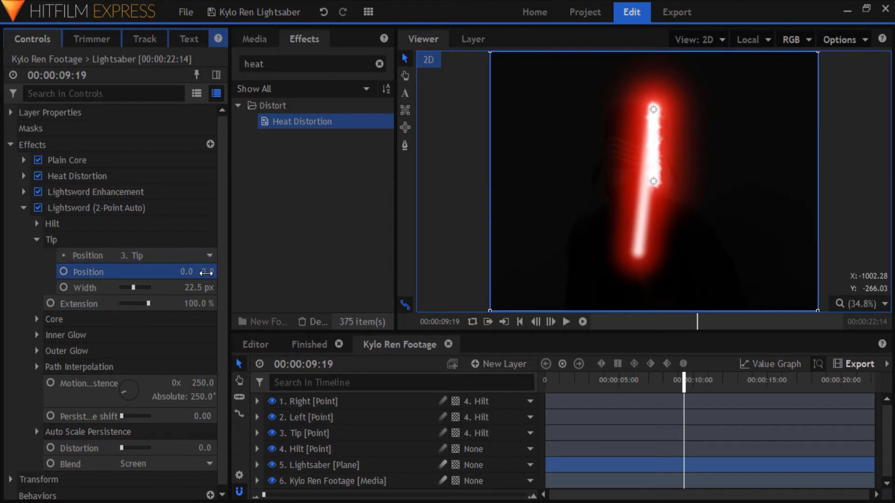
left_click(37, 207)
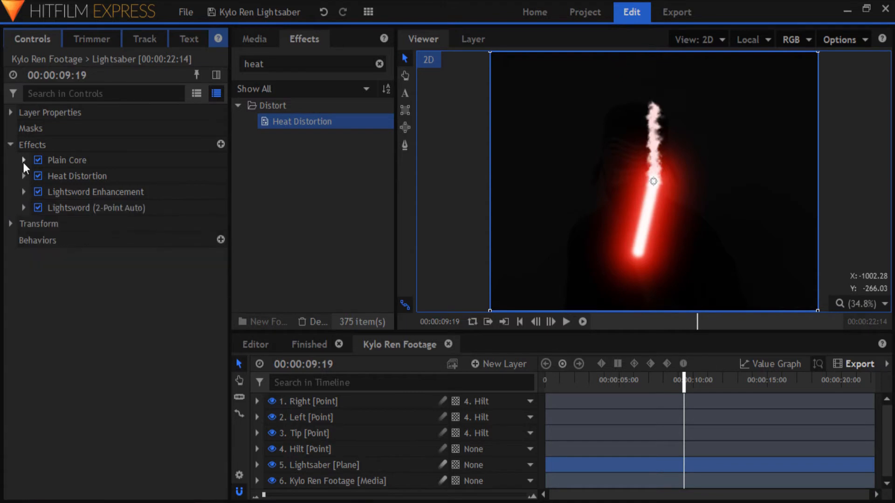
left_click(25, 160)
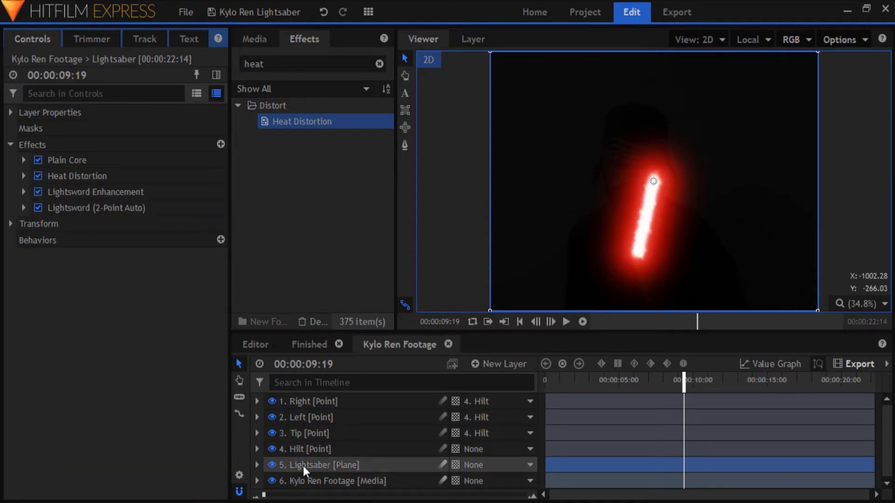
Hide the Lightsaber layer and drag the Tip point near the top of the frame.
left_click(270, 464)
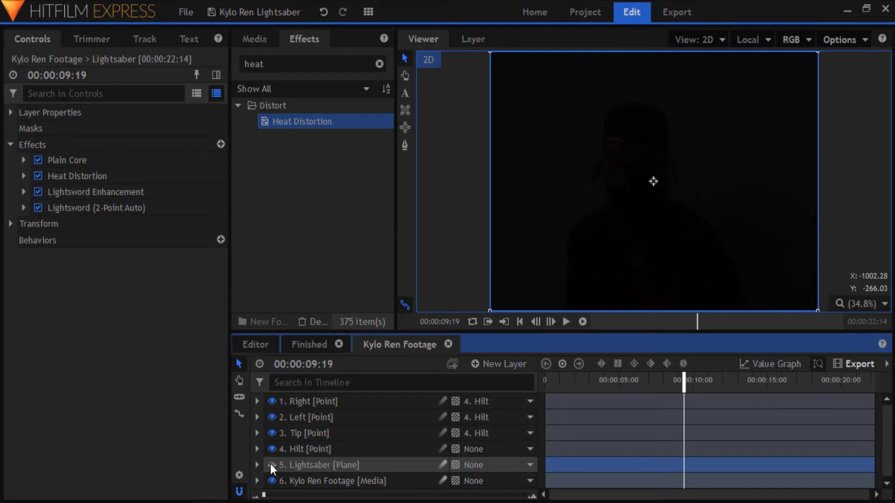
left_click(309, 433)
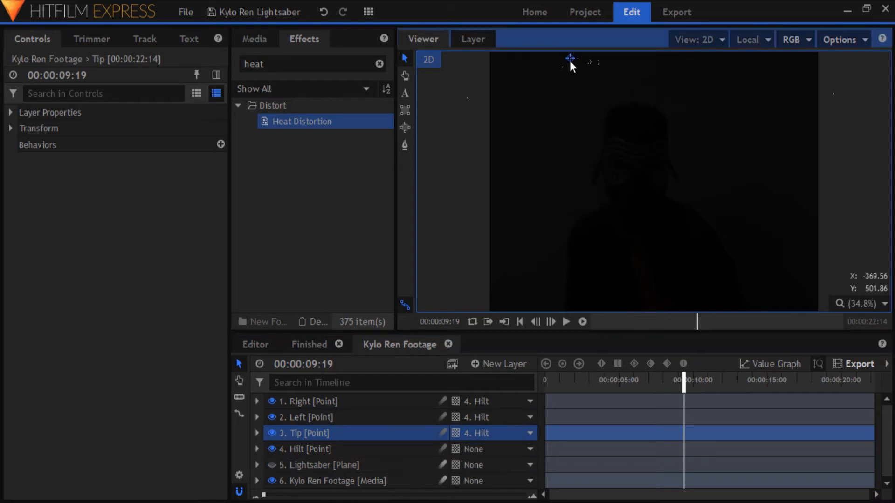
left_click(272, 465)
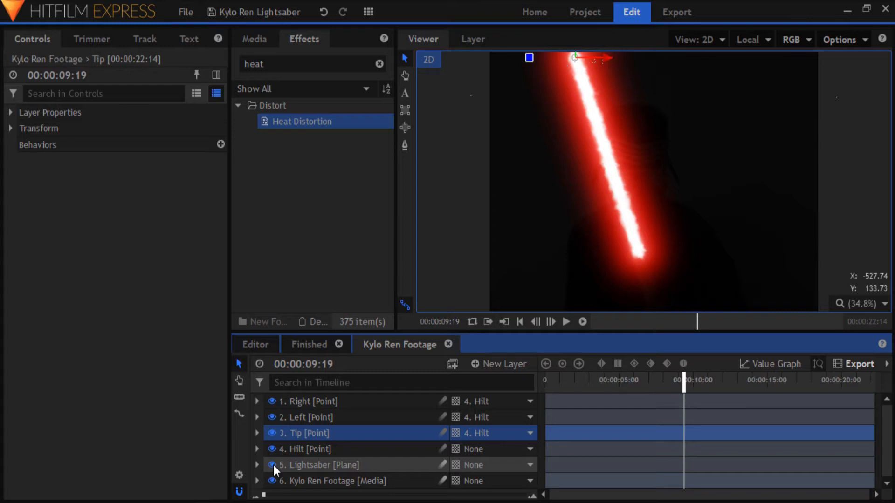
mouse_move(449, 285)
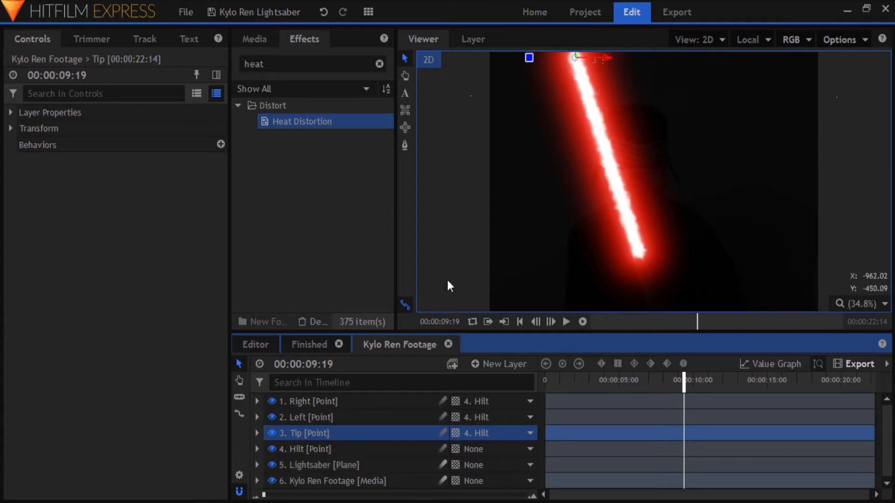
mouse_move(457, 278)
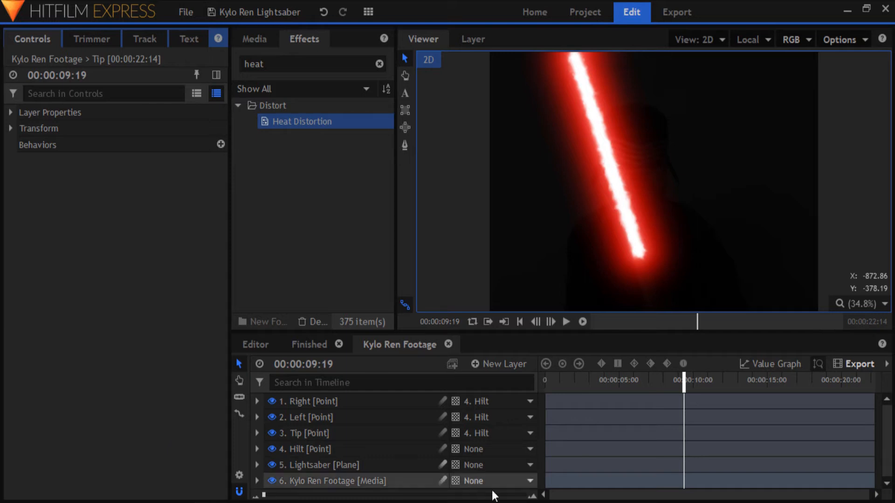
Duplicate the Lightsaber plane layer to make the Cross Guard copy.
left_click(318, 464)
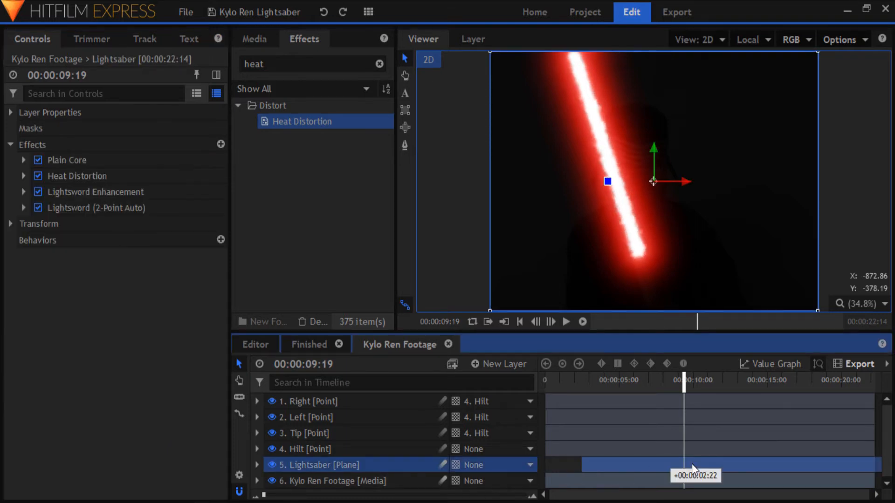
right_click(320, 465)
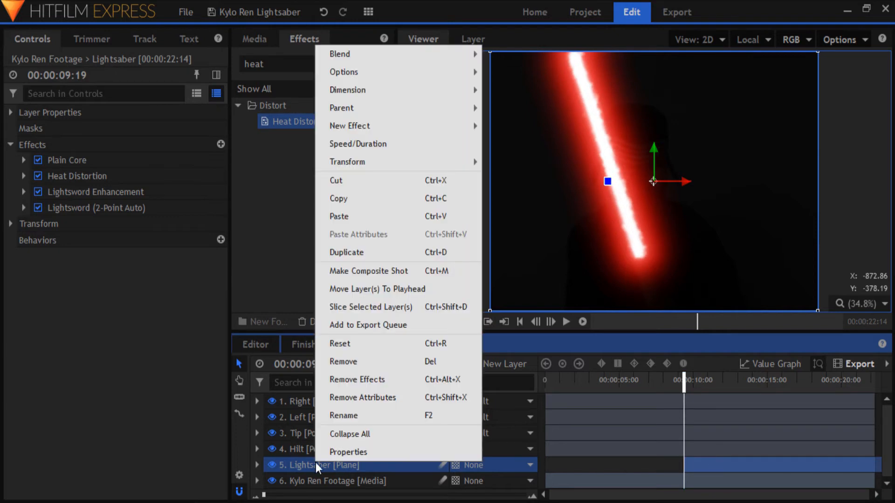
left_click(346, 252)
type("Cross Guard")
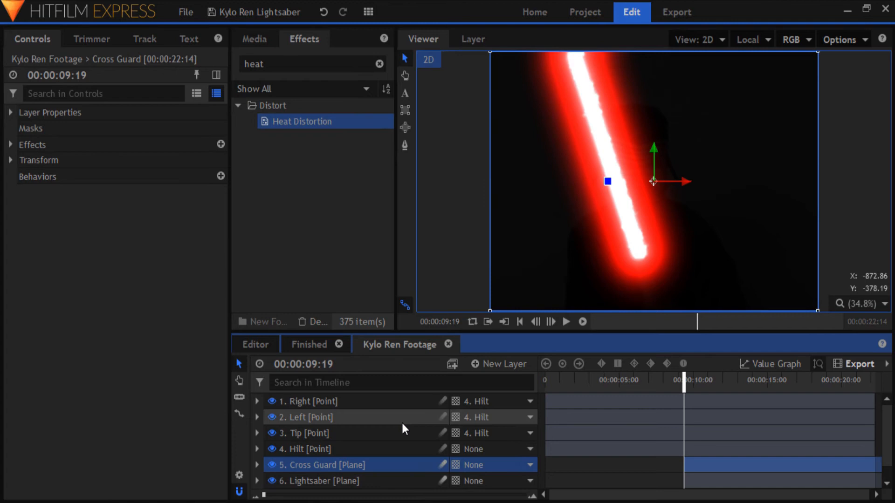
Set the copy's Plain Core hilt to 1. Right and enhancement hilt to 2. Left.
left_click(11, 144)
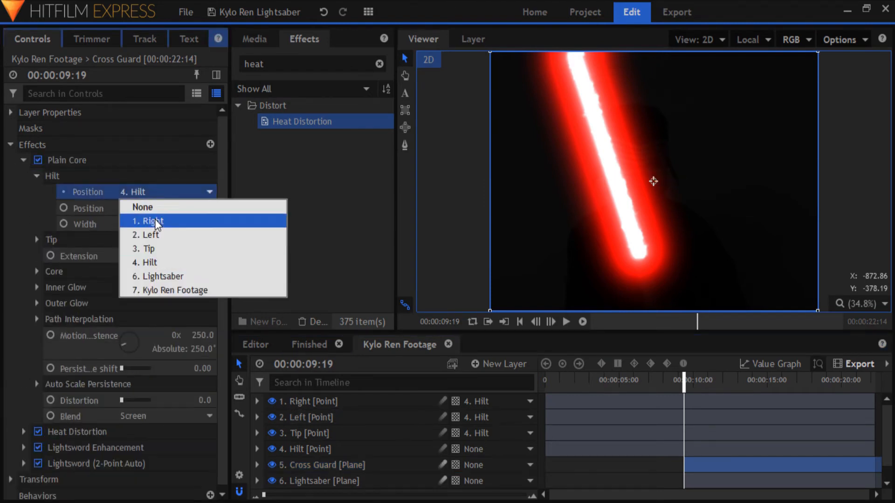
left_click(152, 235)
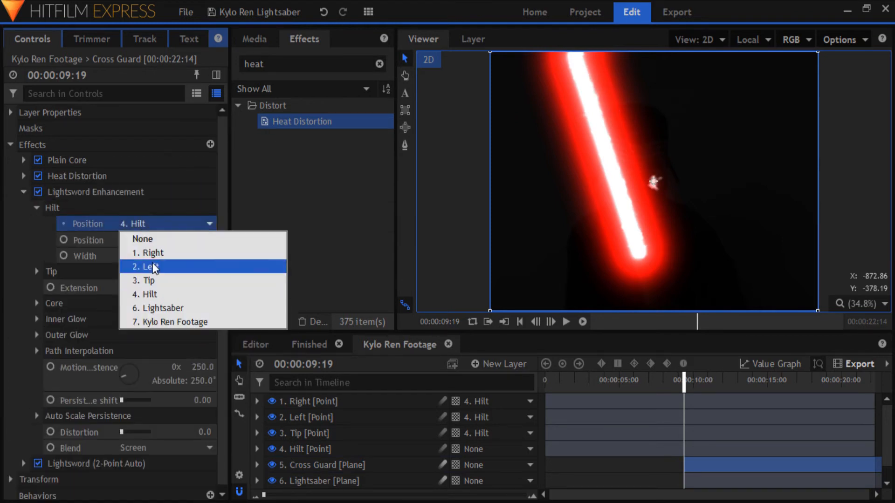
left_click(147, 267)
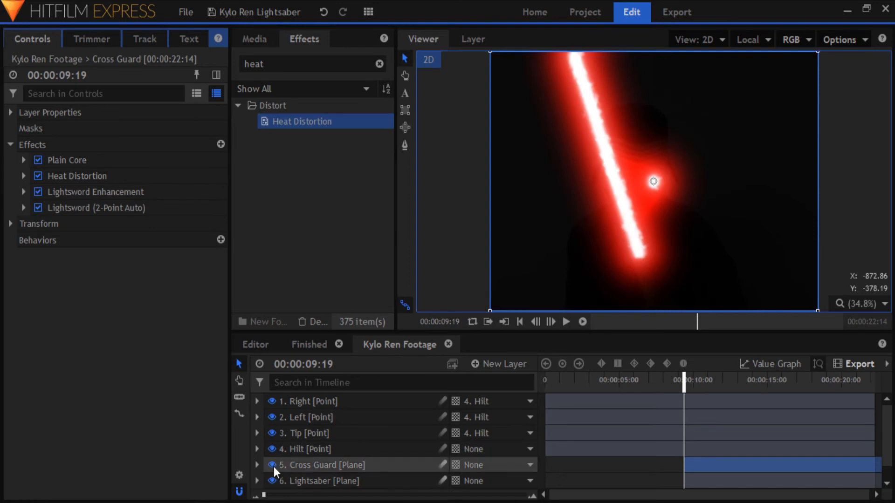
Position the Left and Right points on either side of the blade's base.
left_click(311, 417)
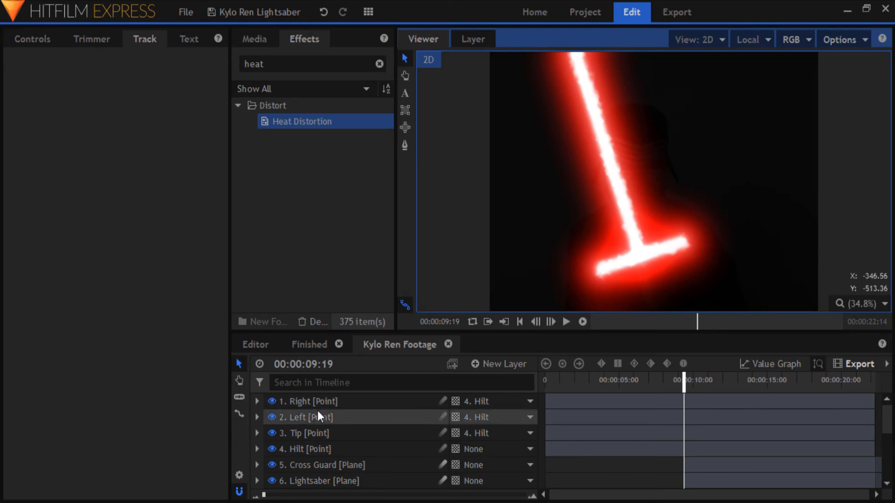
left_click(308, 417)
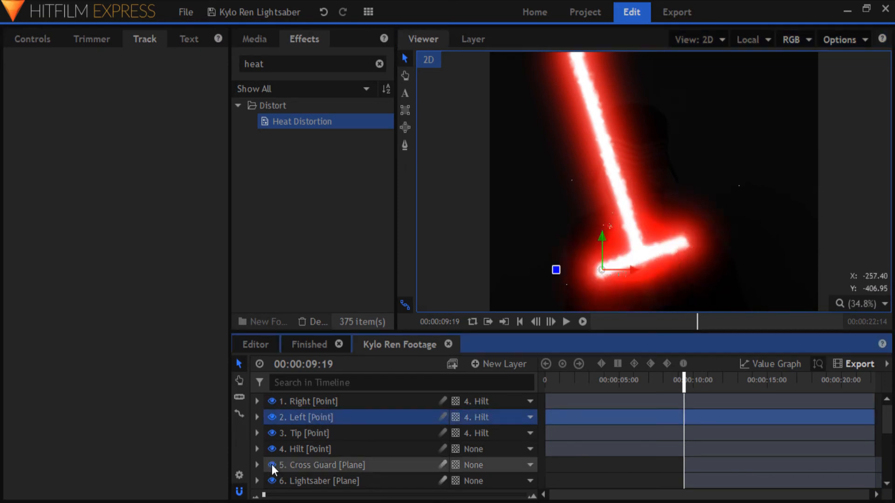
left_click(308, 401)
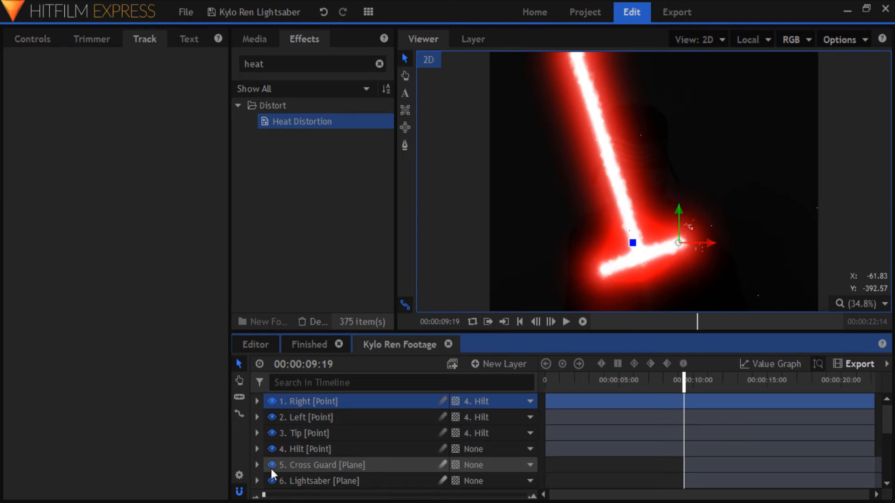
left_click(332, 465)
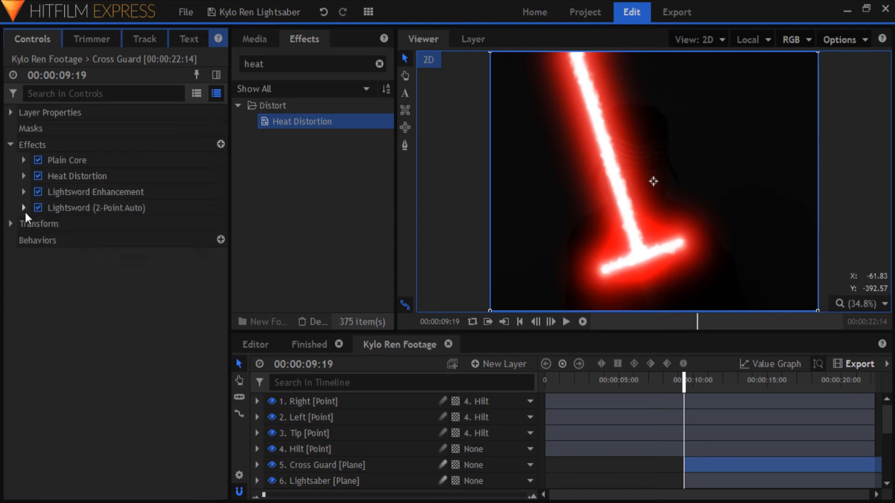
left_click(23, 208)
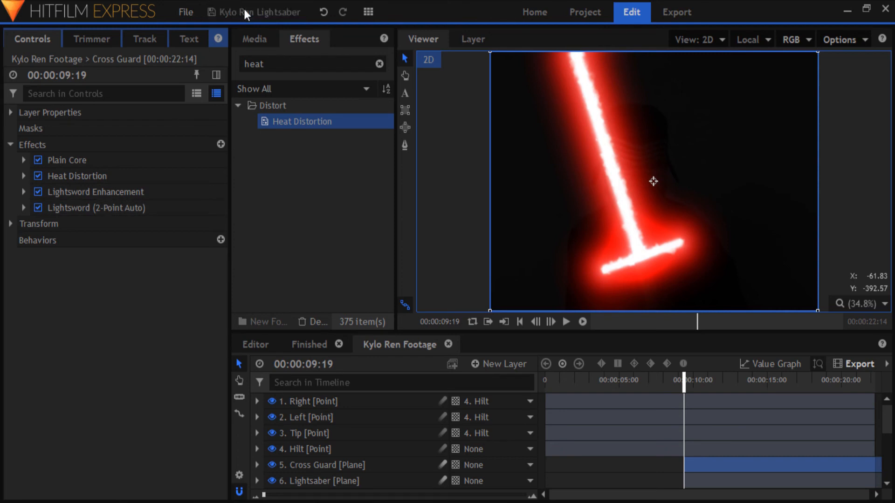
mouse_move(129, 365)
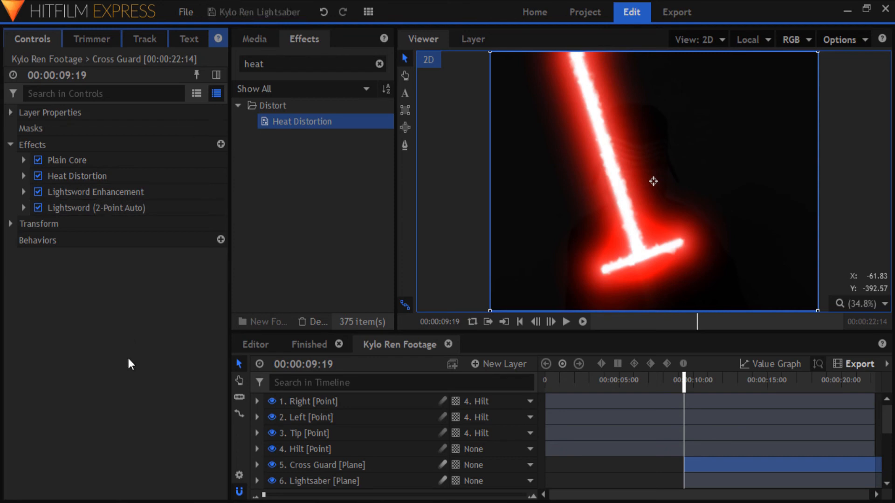